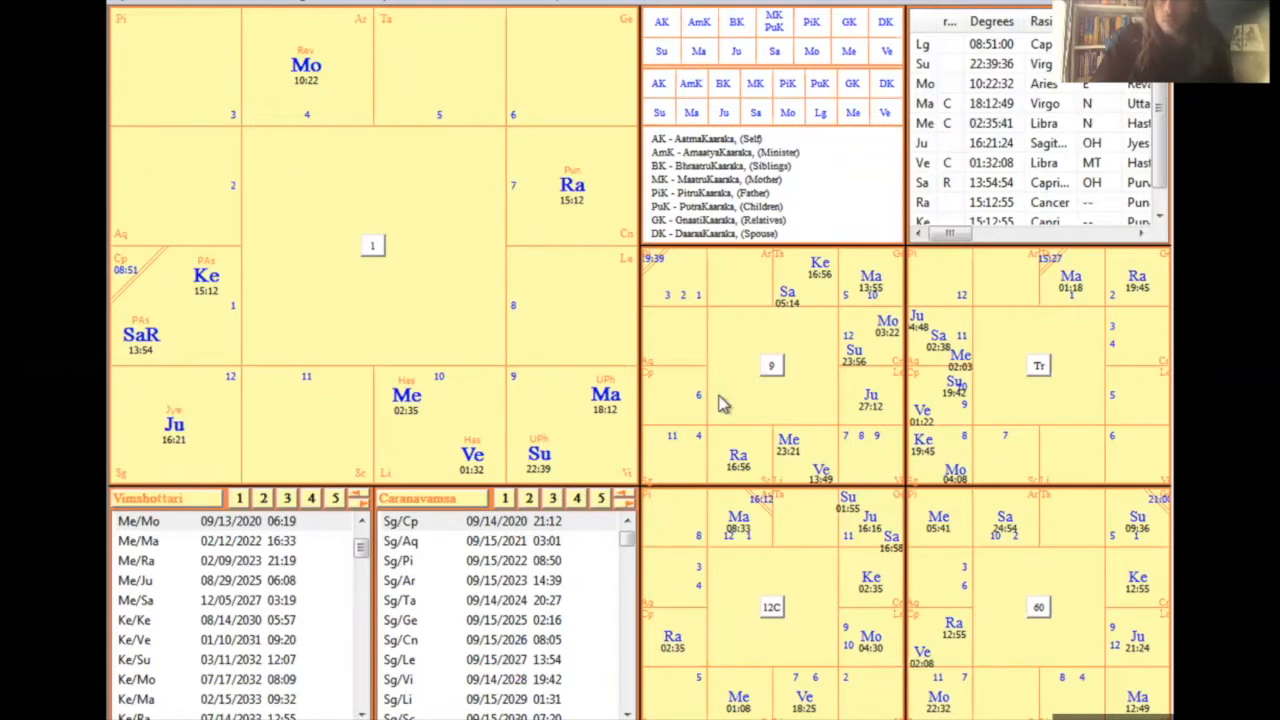
mouse_move(757, 335)
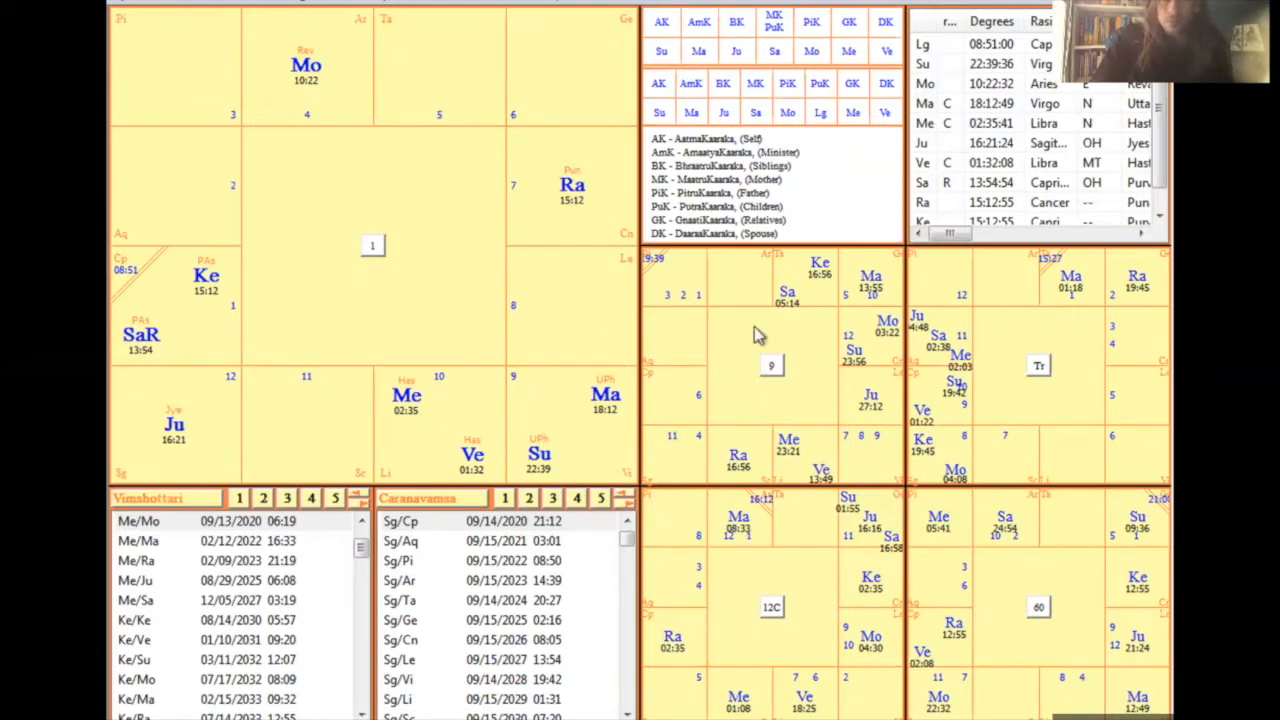
mouse_move(780, 250)
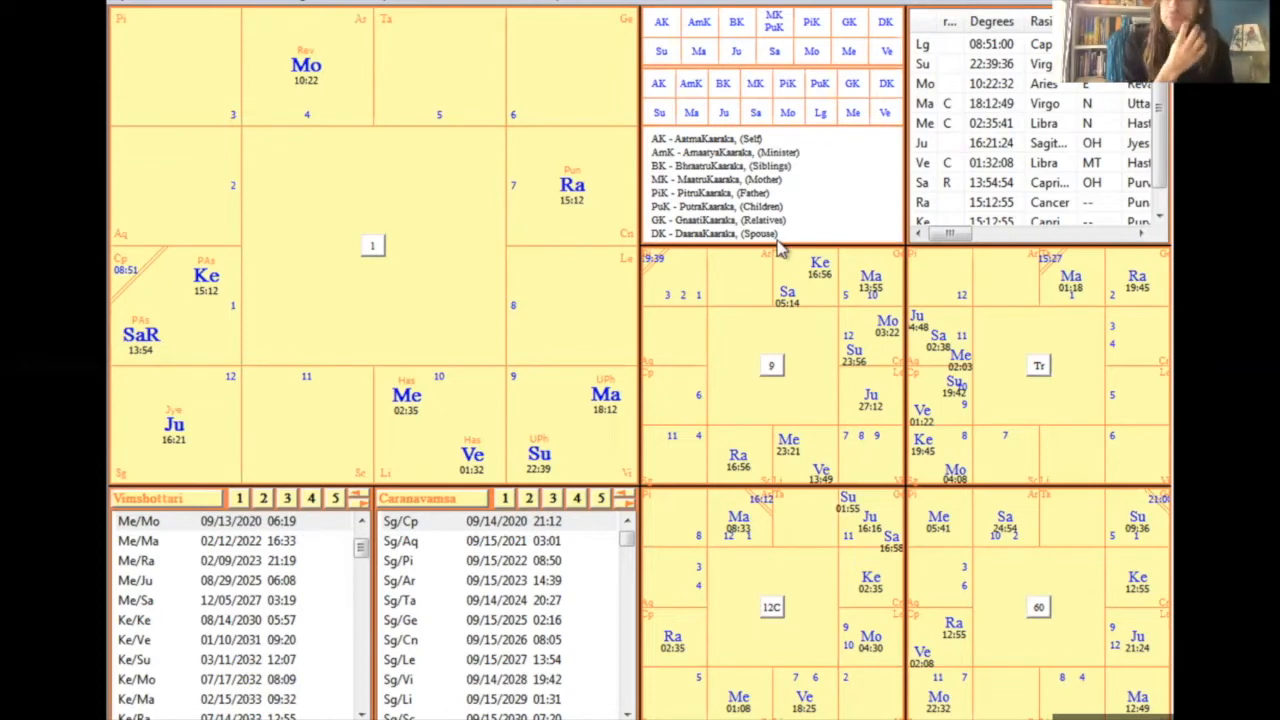
mouse_move(555, 316)
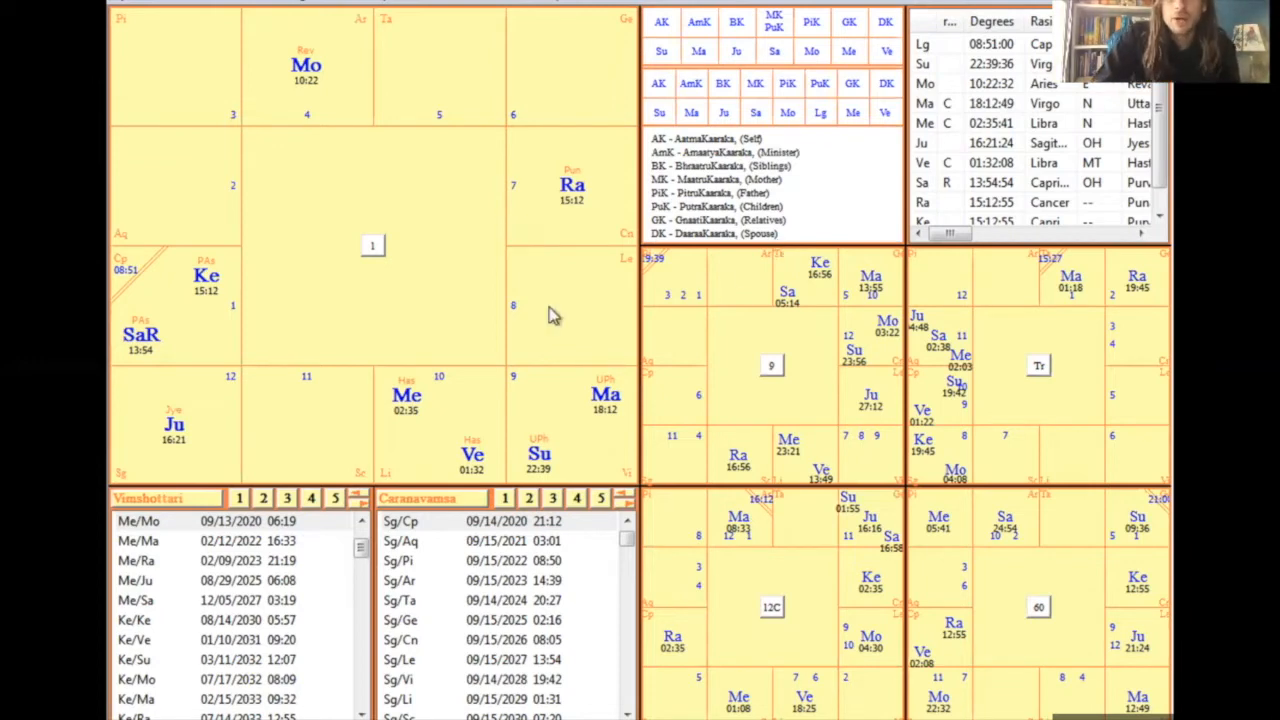
mouse_move(172, 393)
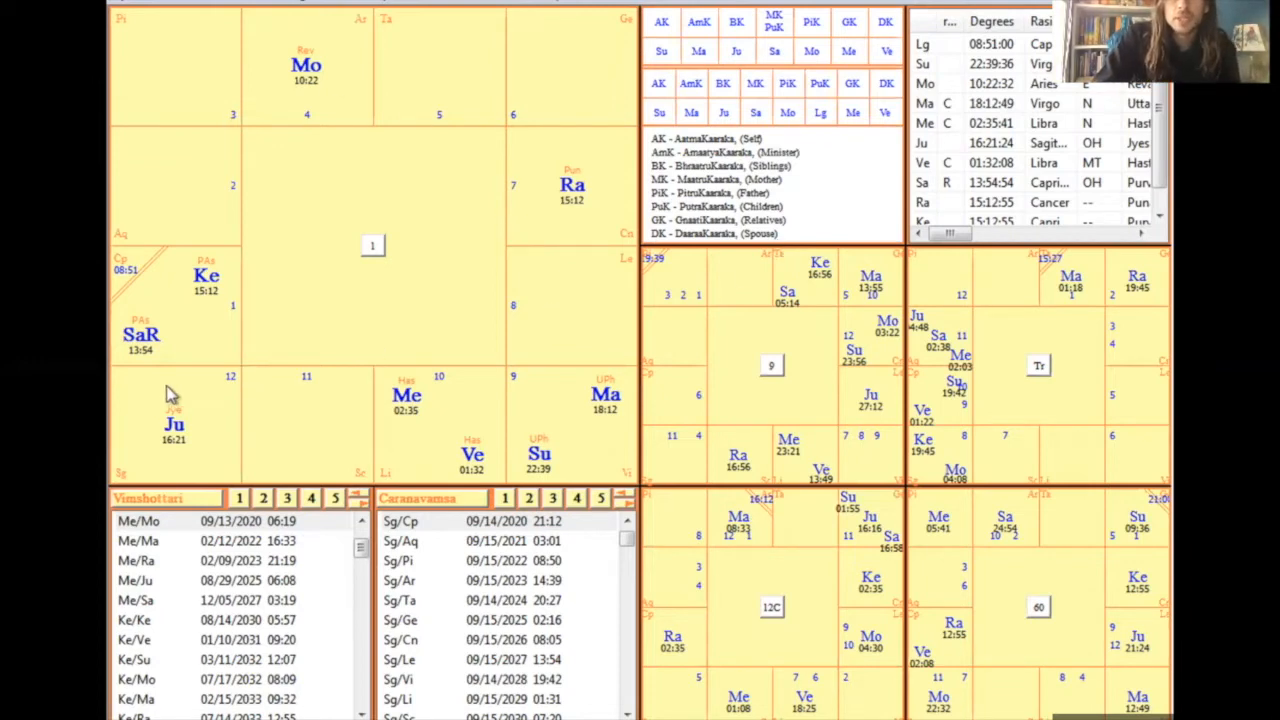
mouse_move(282, 245)
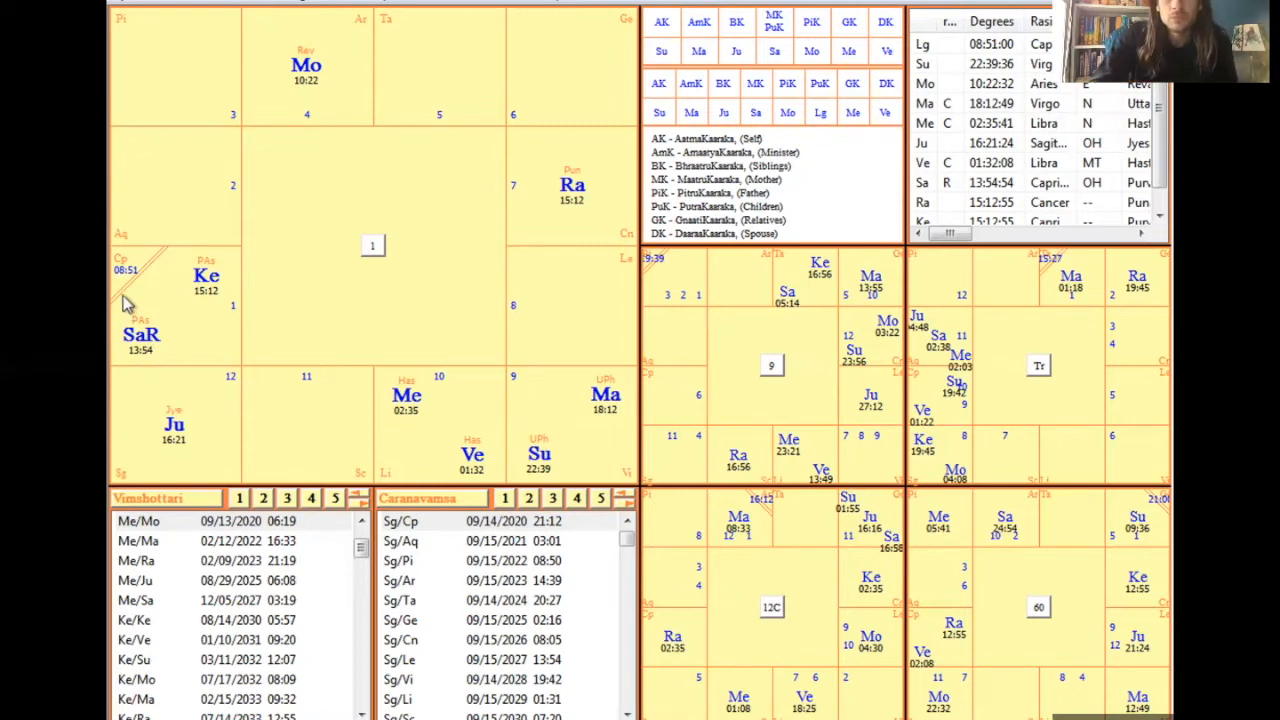
mouse_move(173, 285)
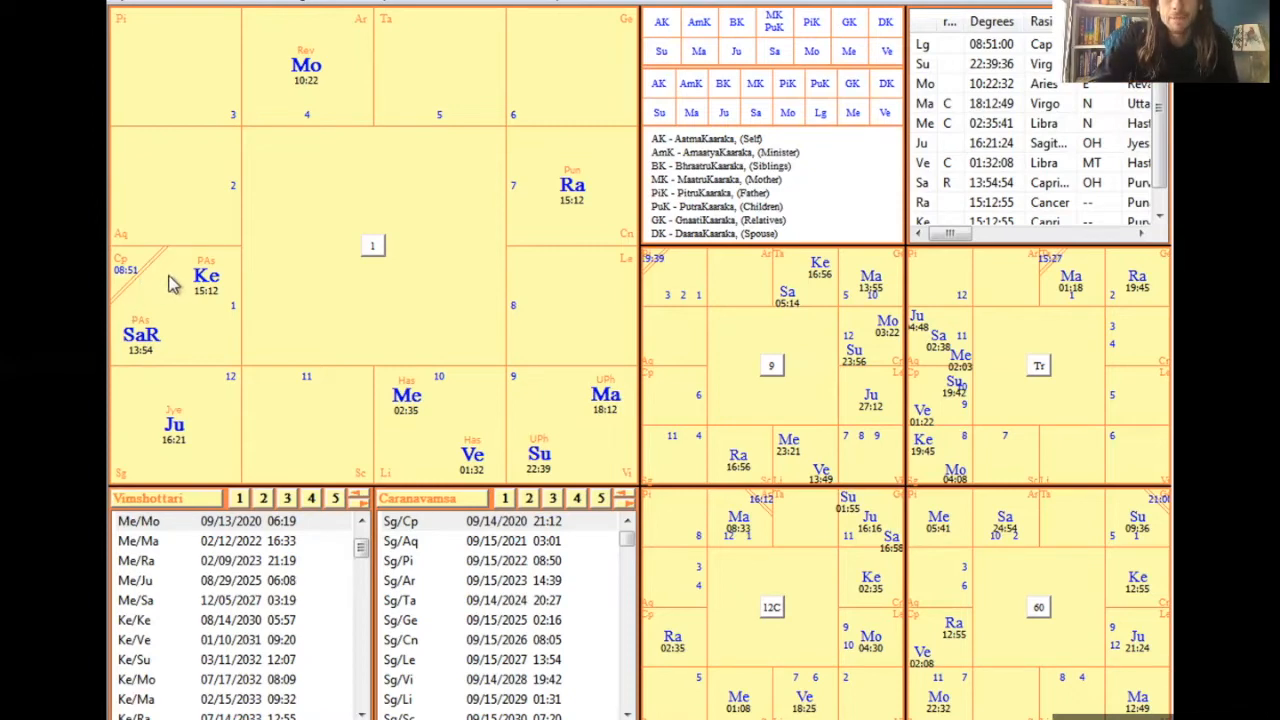
mouse_move(185, 232)
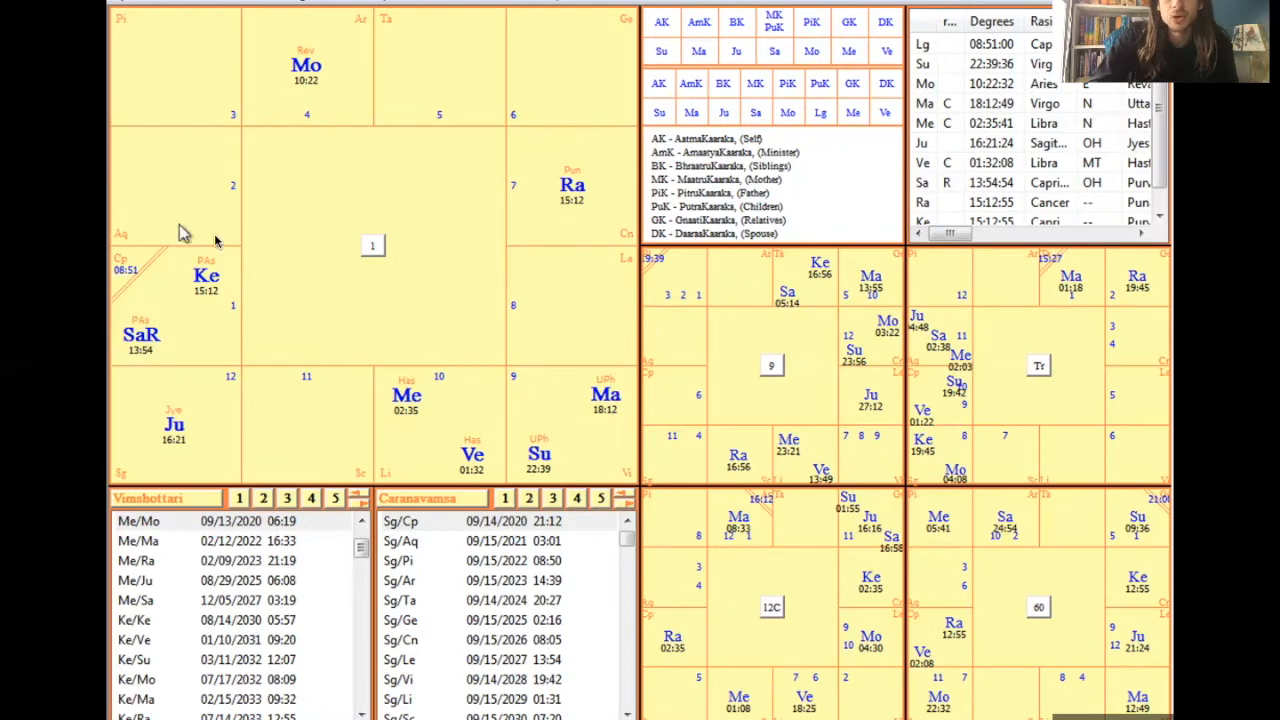
mouse_move(230, 270)
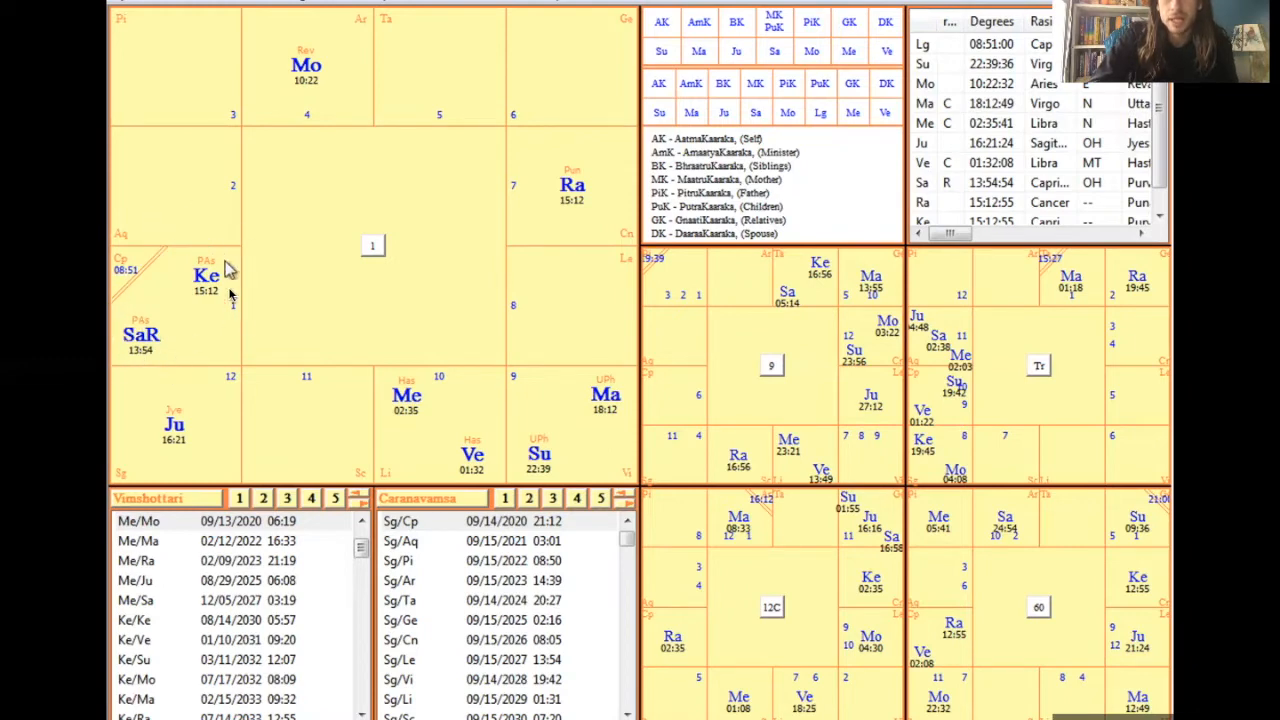
mouse_move(193, 318)
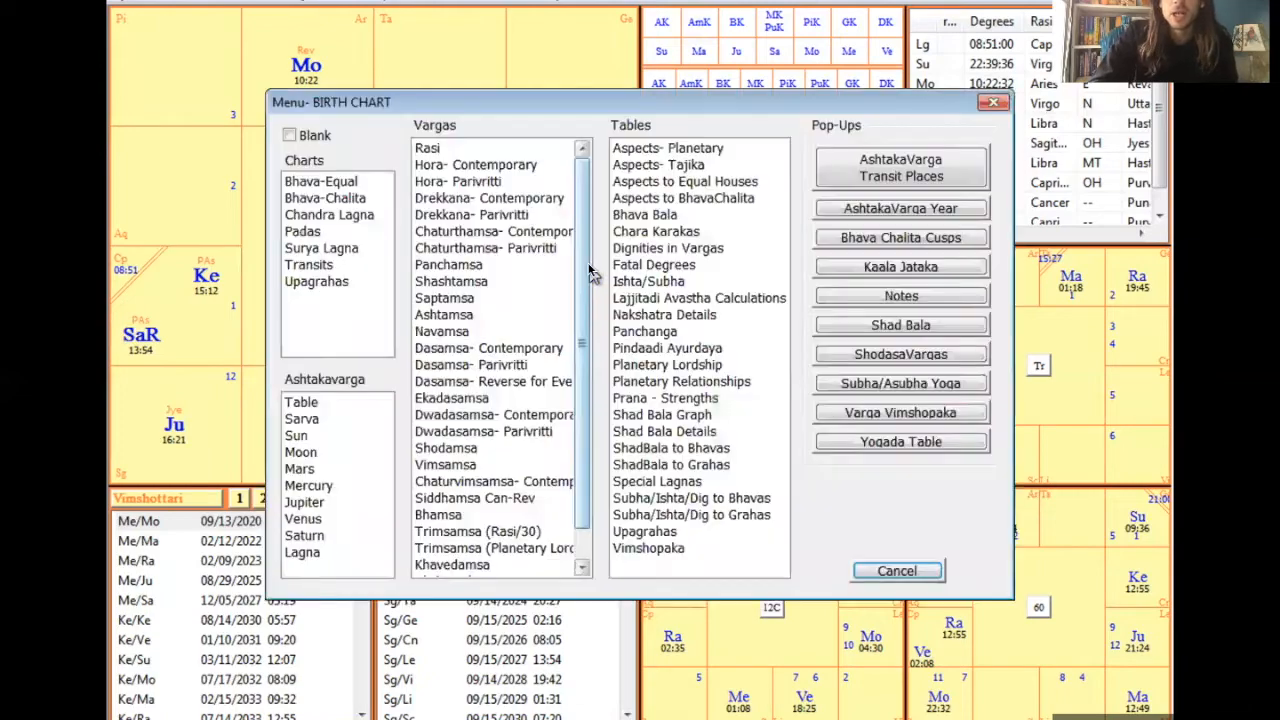
Step: Open the chart's lost-snake Notes from Pop-Ups and drag them to the right
left_click(900, 295)
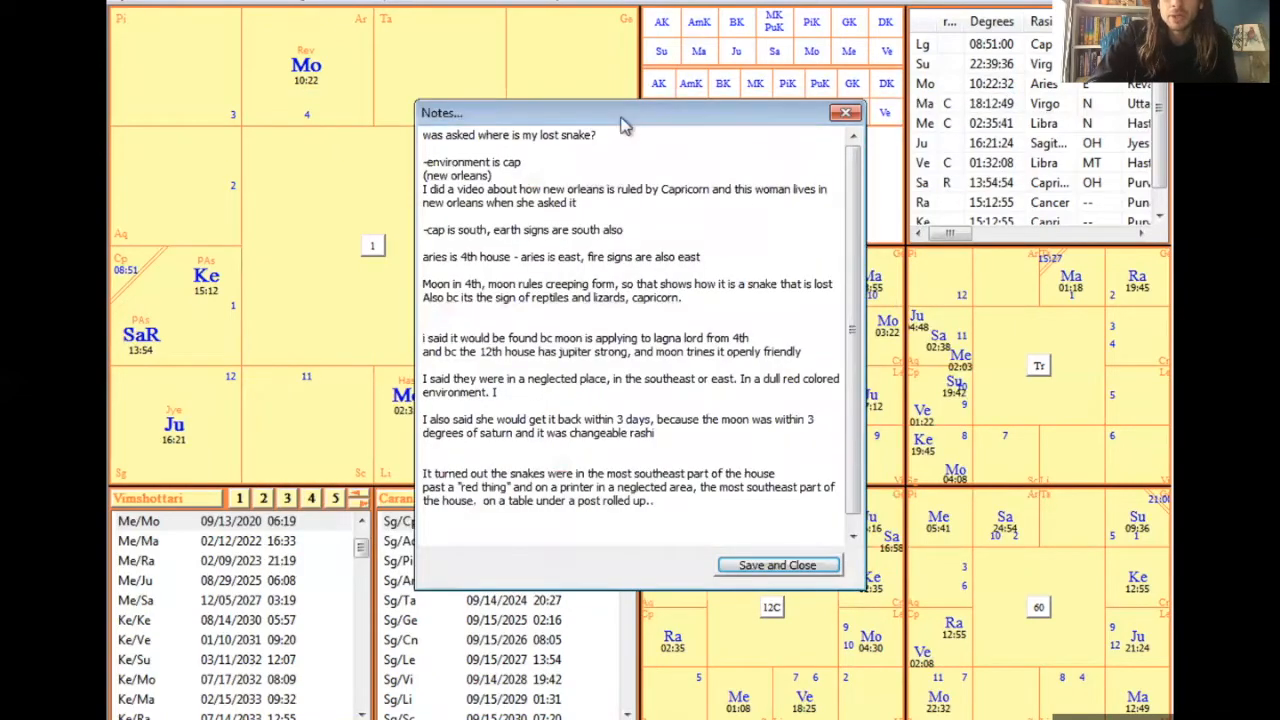
left_click_drag(620, 112, 965, 197)
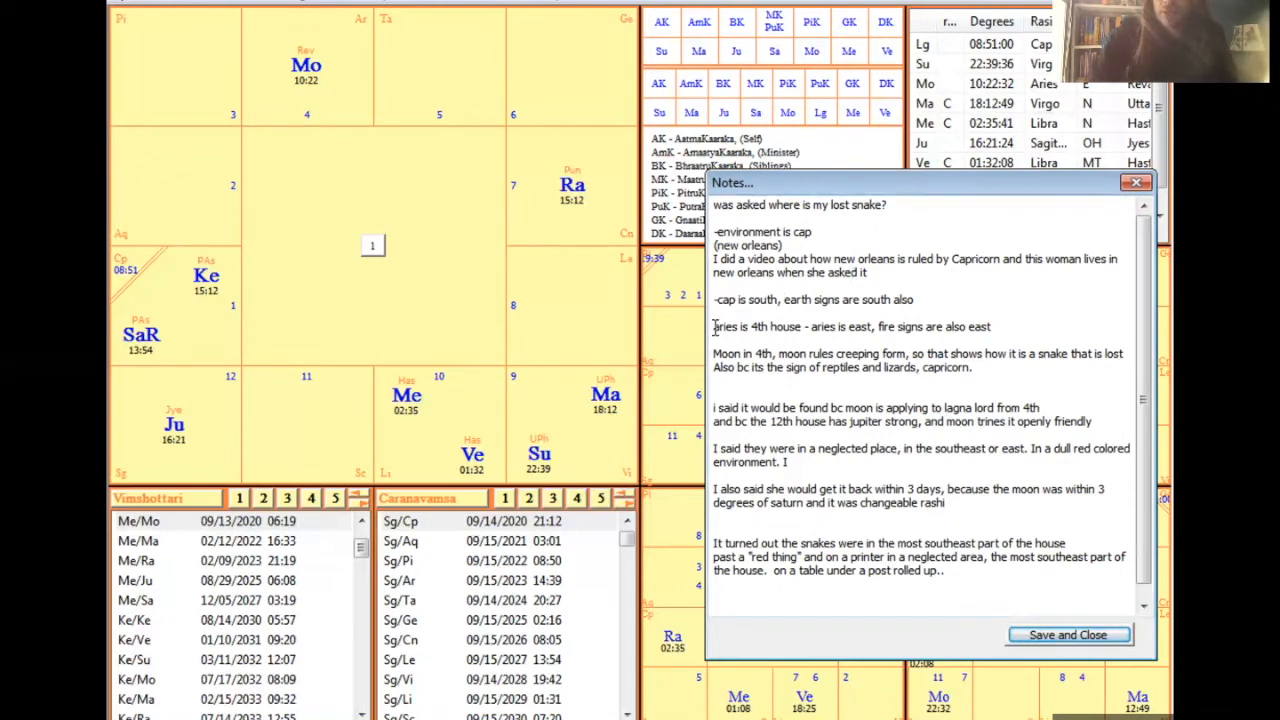
Step: Highlight the note line 'aries is 4th house - aries is east, fire signs are also east'
triple_click(850, 326)
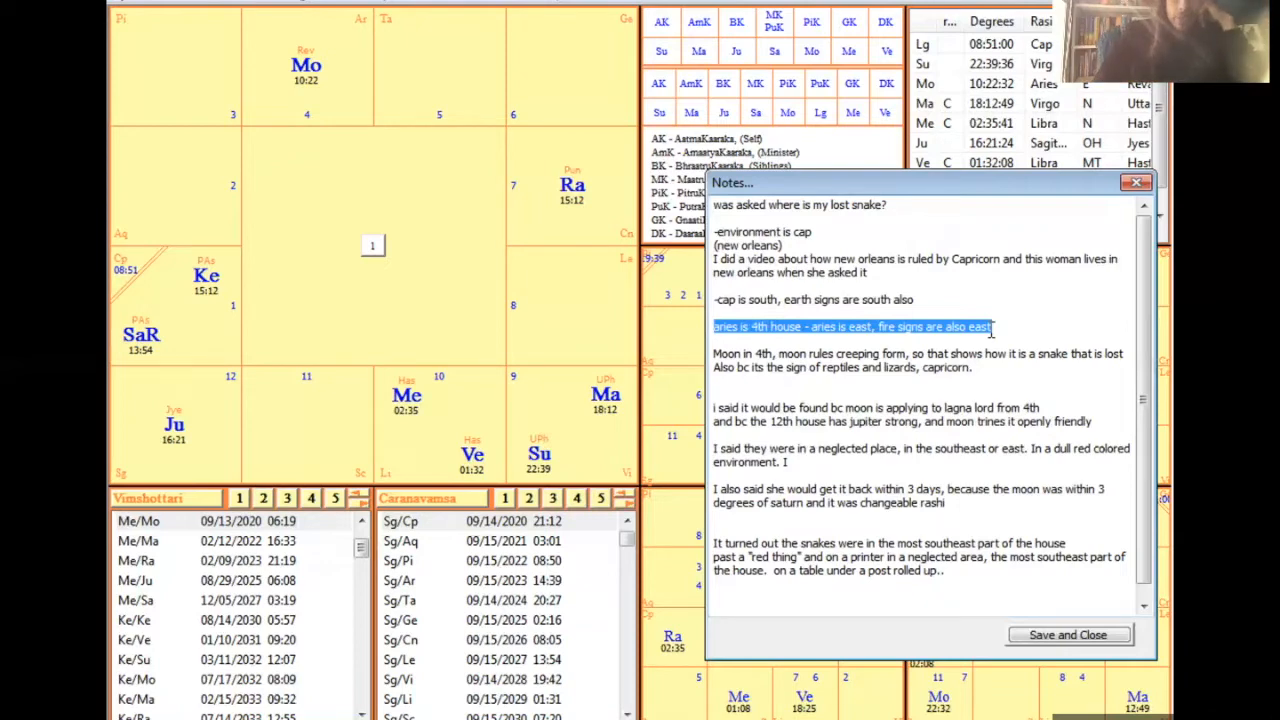
mouse_move(295, 110)
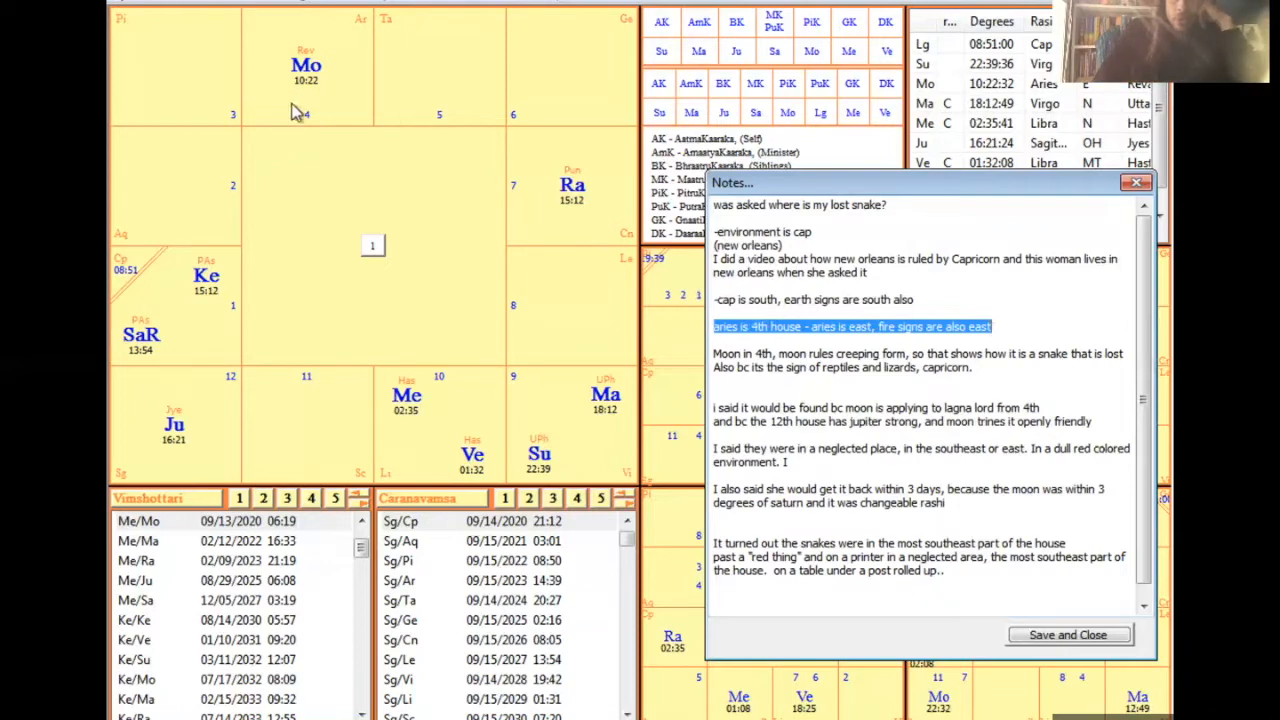
mouse_move(325, 92)
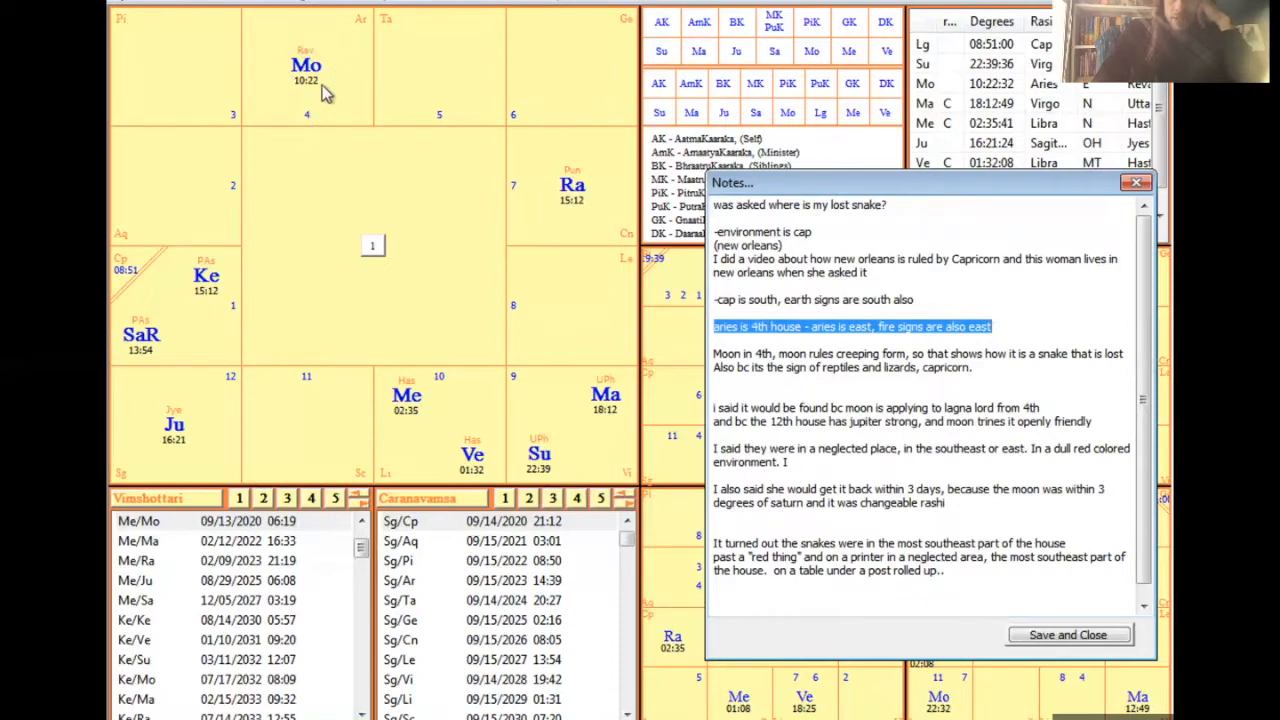
mouse_move(365, 95)
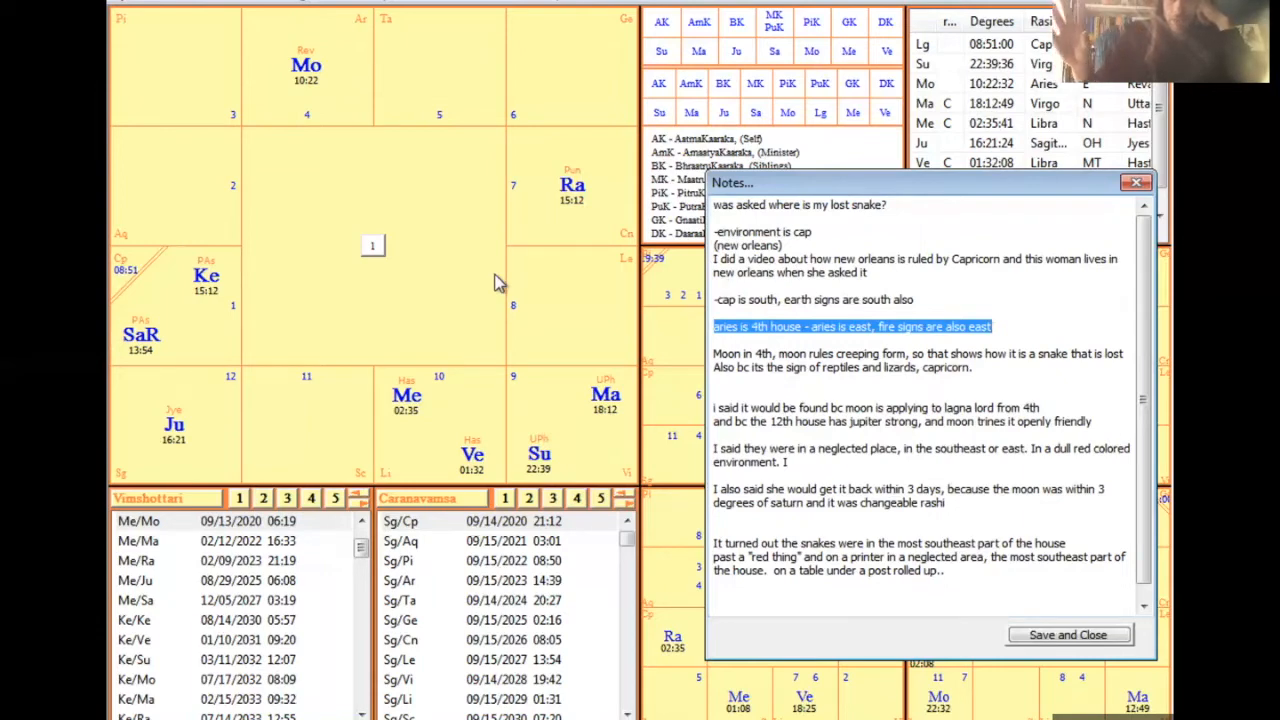
mouse_move(232, 268)
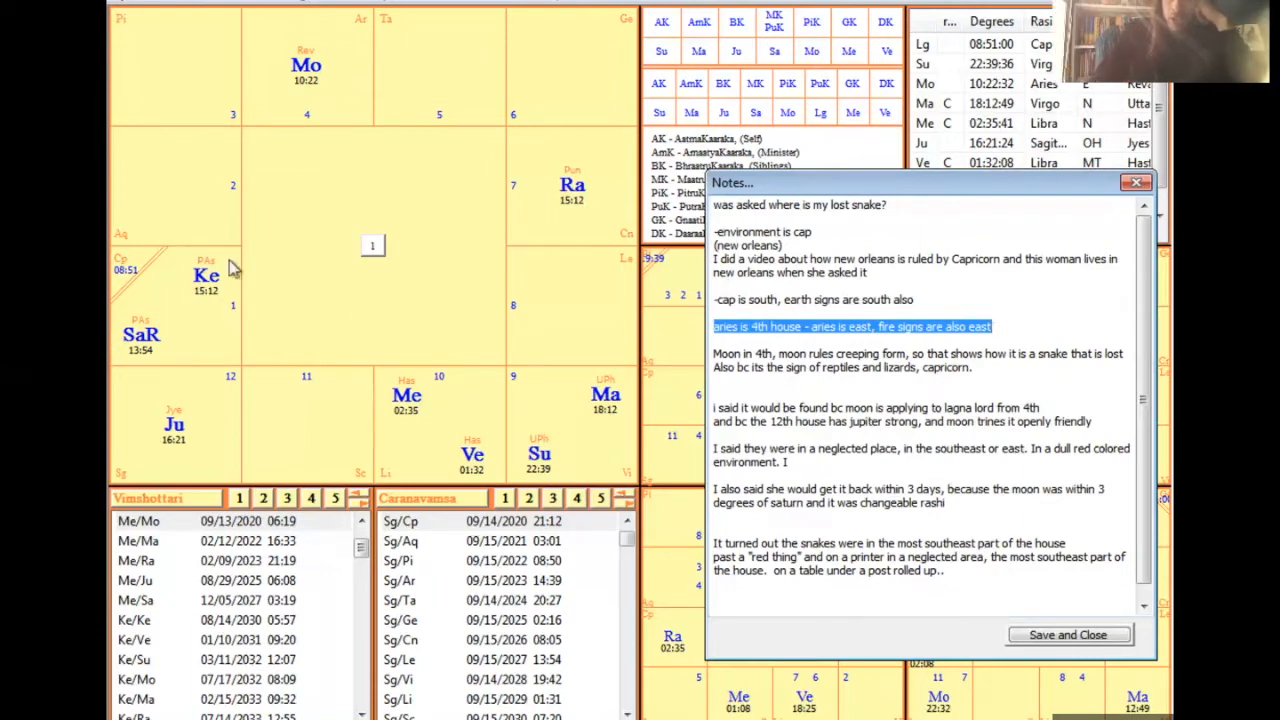
mouse_move(353, 52)
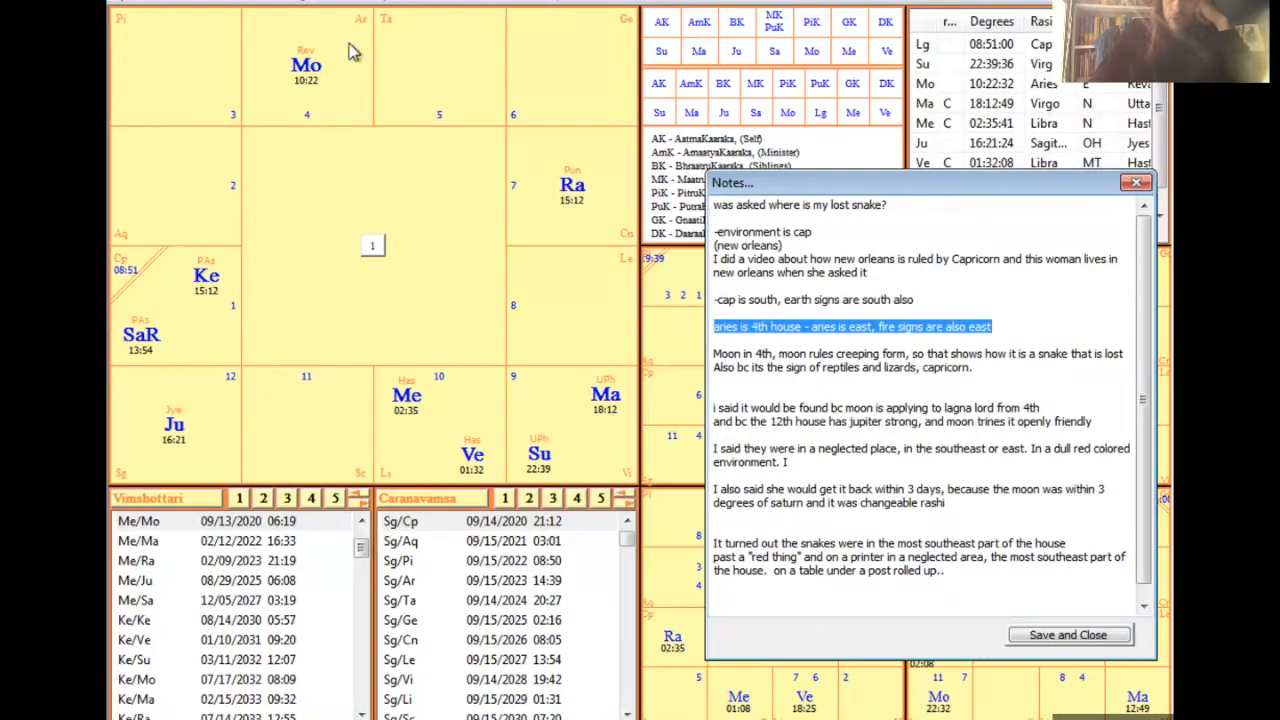
mouse_move(335, 323)
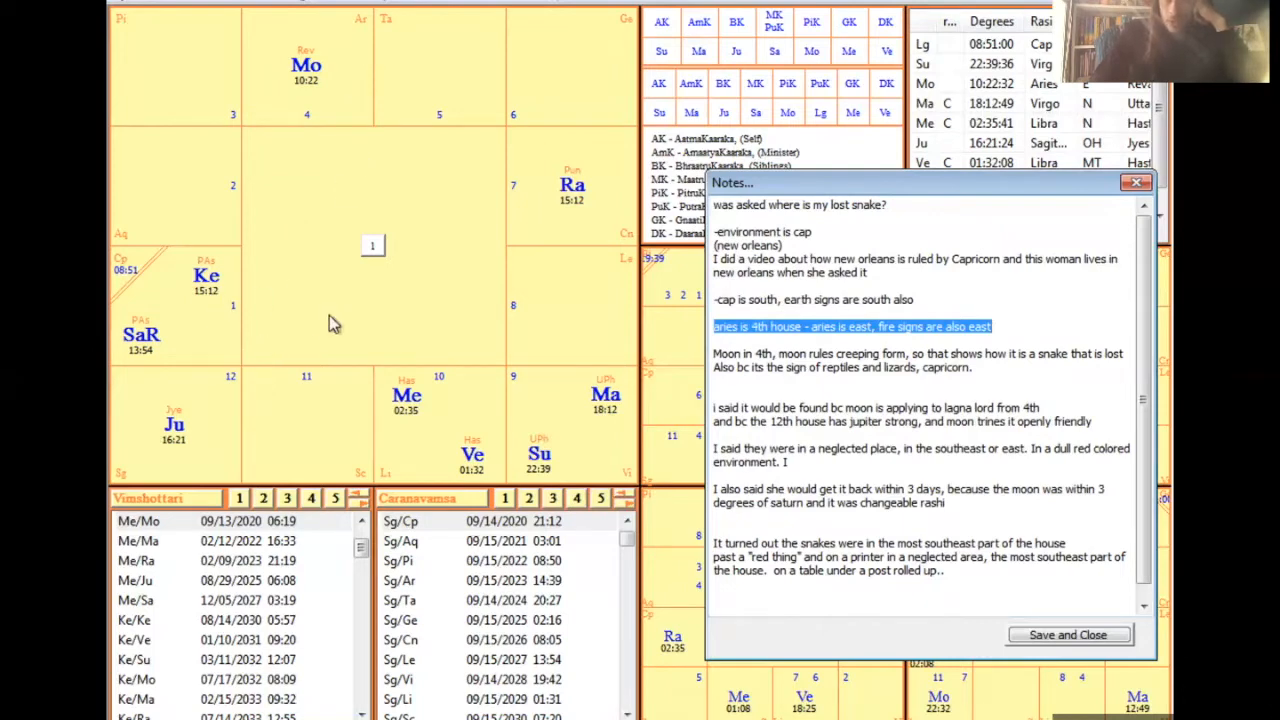
mouse_move(279, 328)
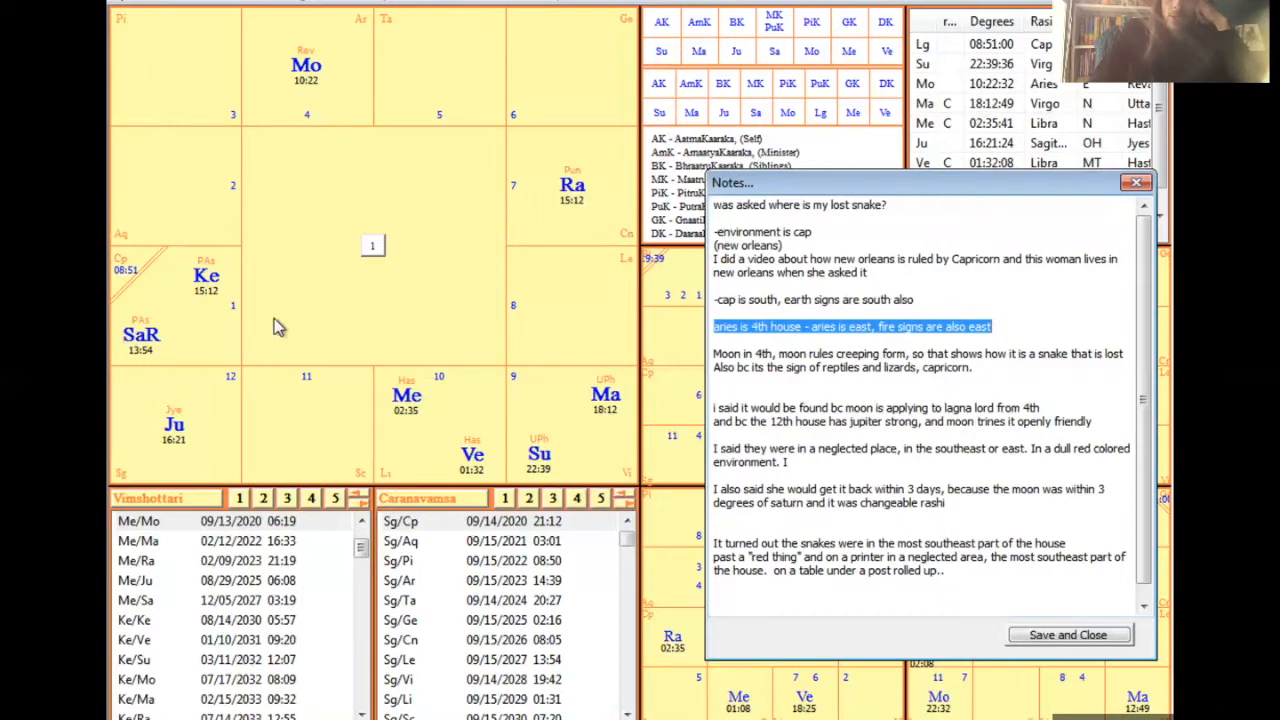
mouse_move(210, 348)
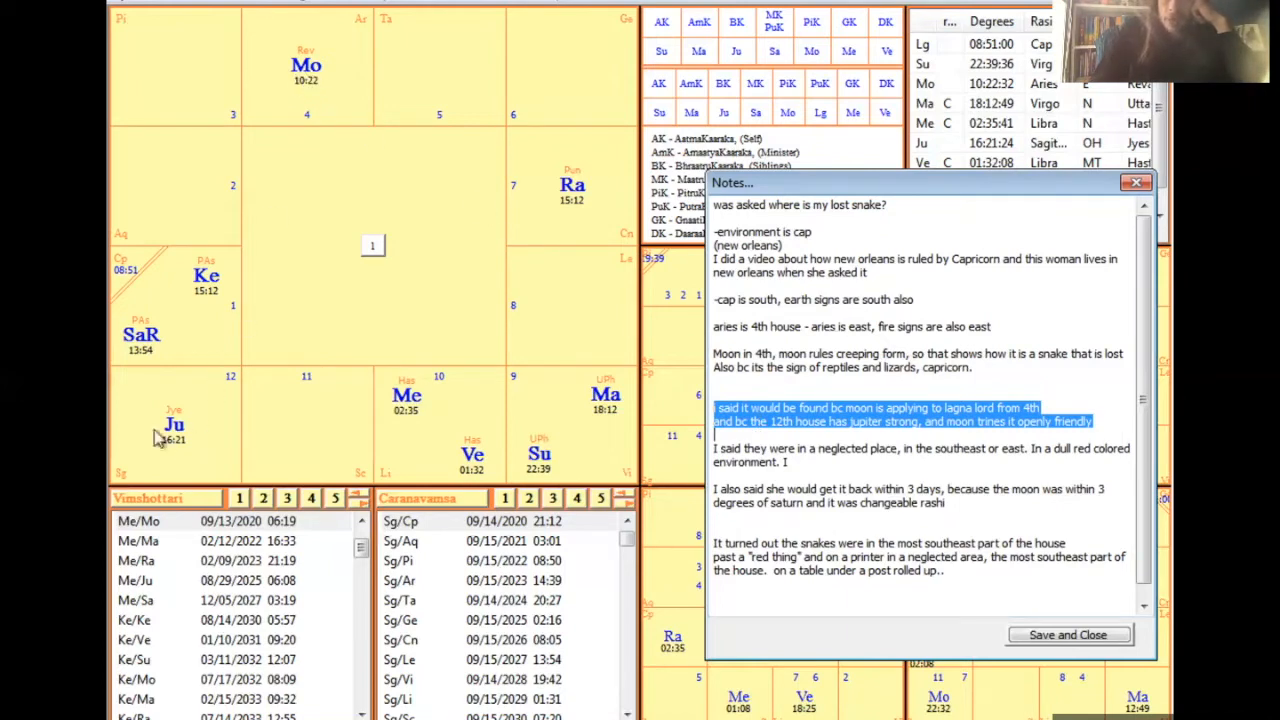
mouse_move(153, 420)
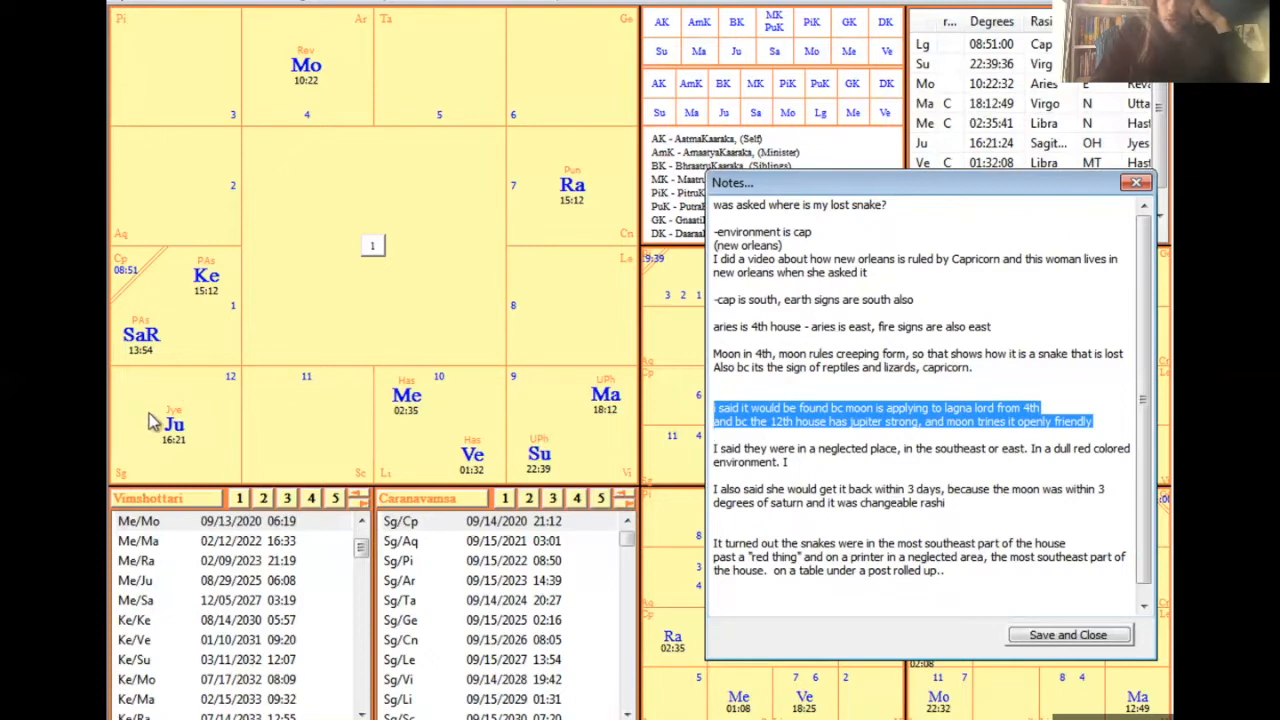
mouse_move(120, 415)
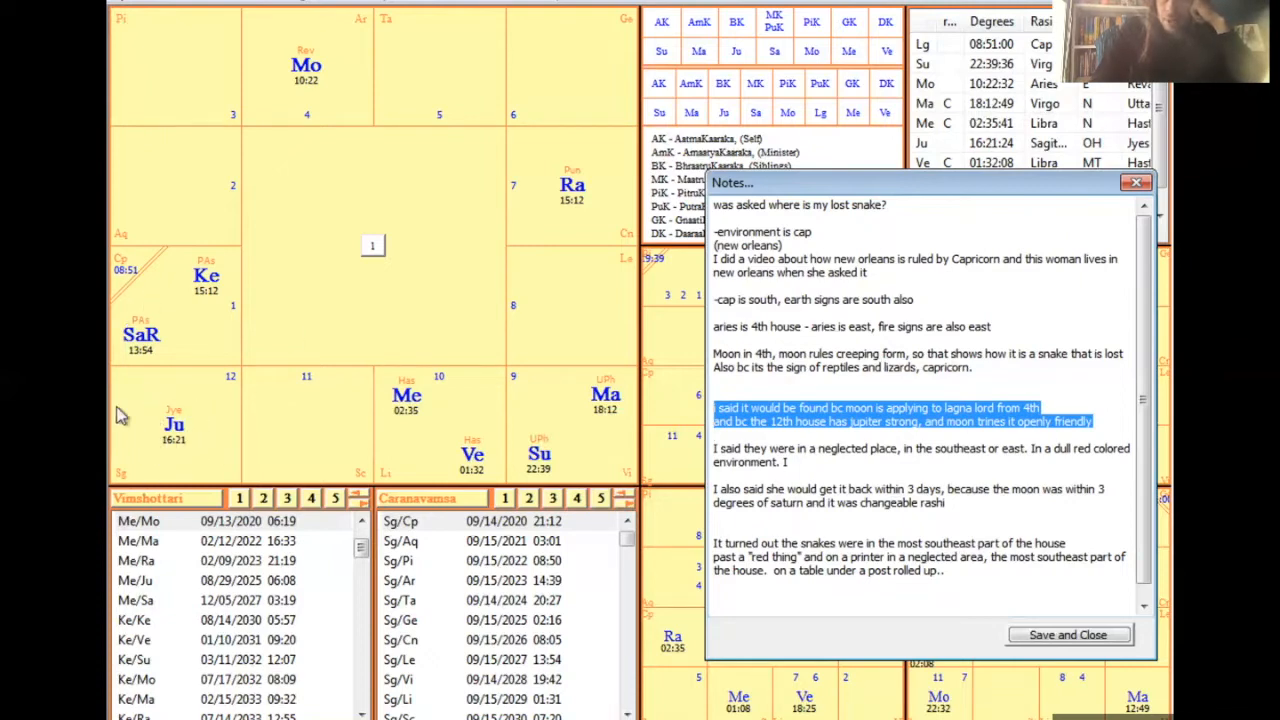
mouse_move(222, 435)
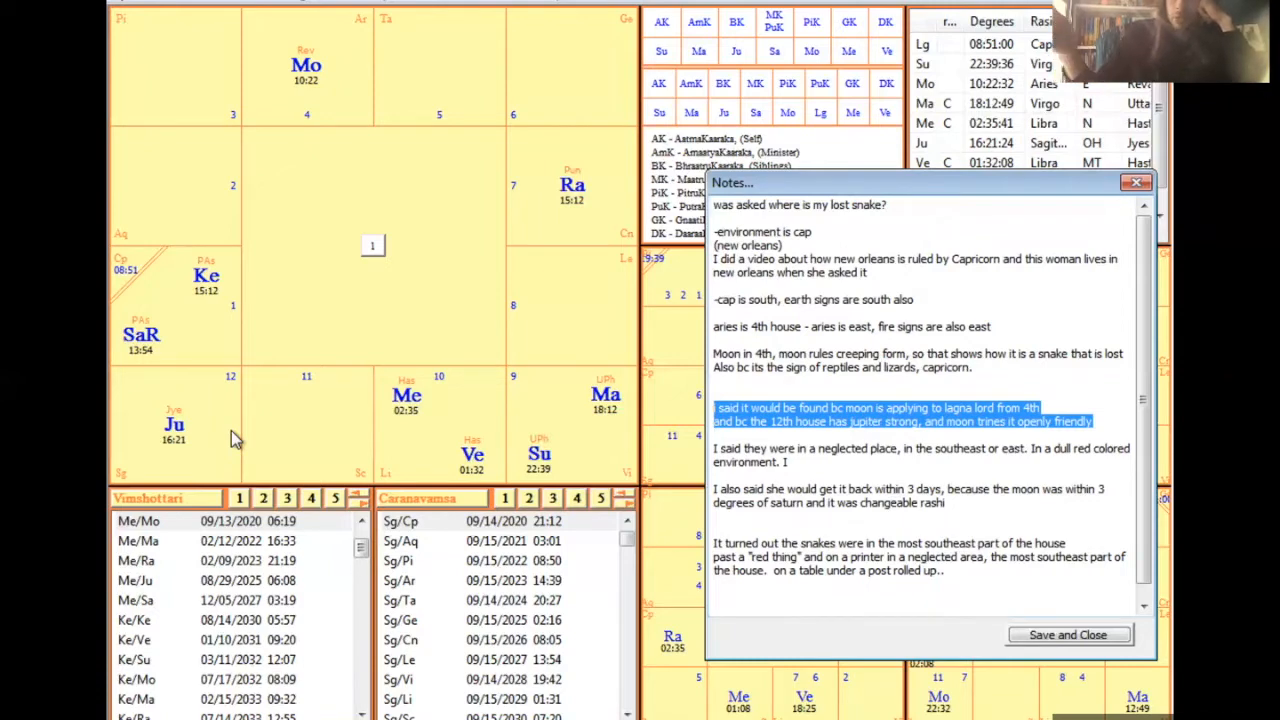
mouse_move(210, 442)
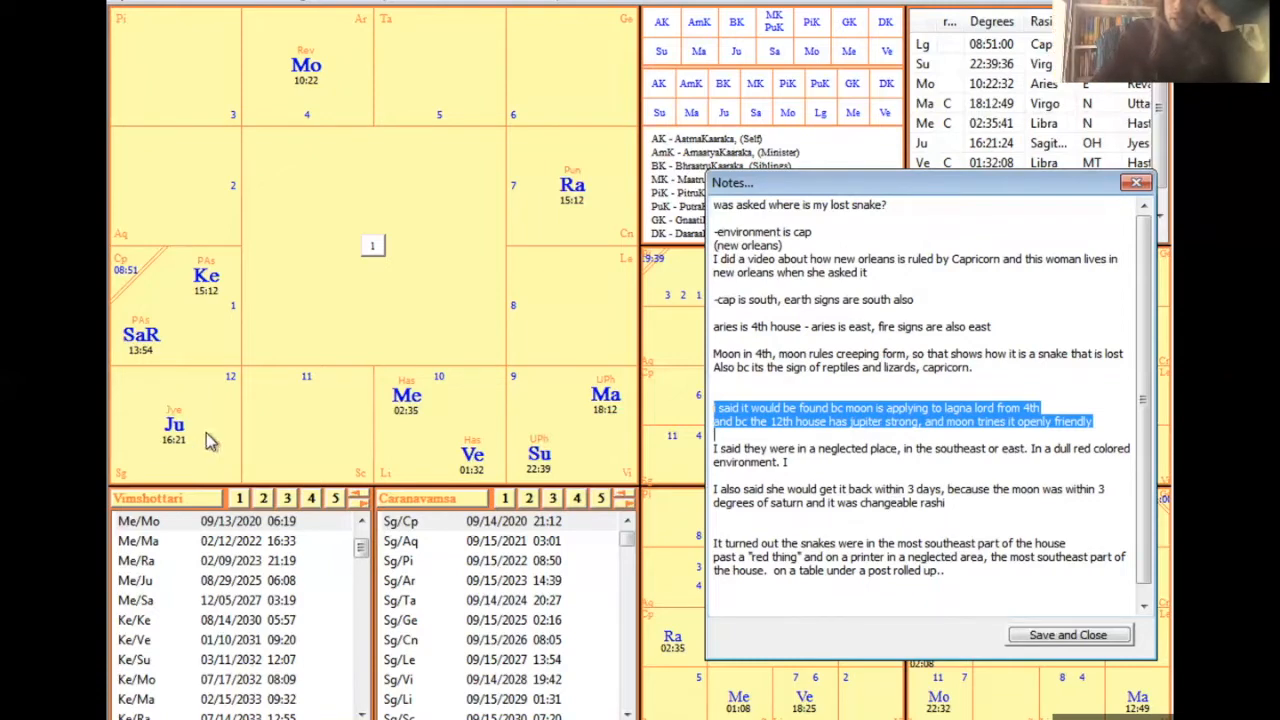
mouse_move(190, 418)
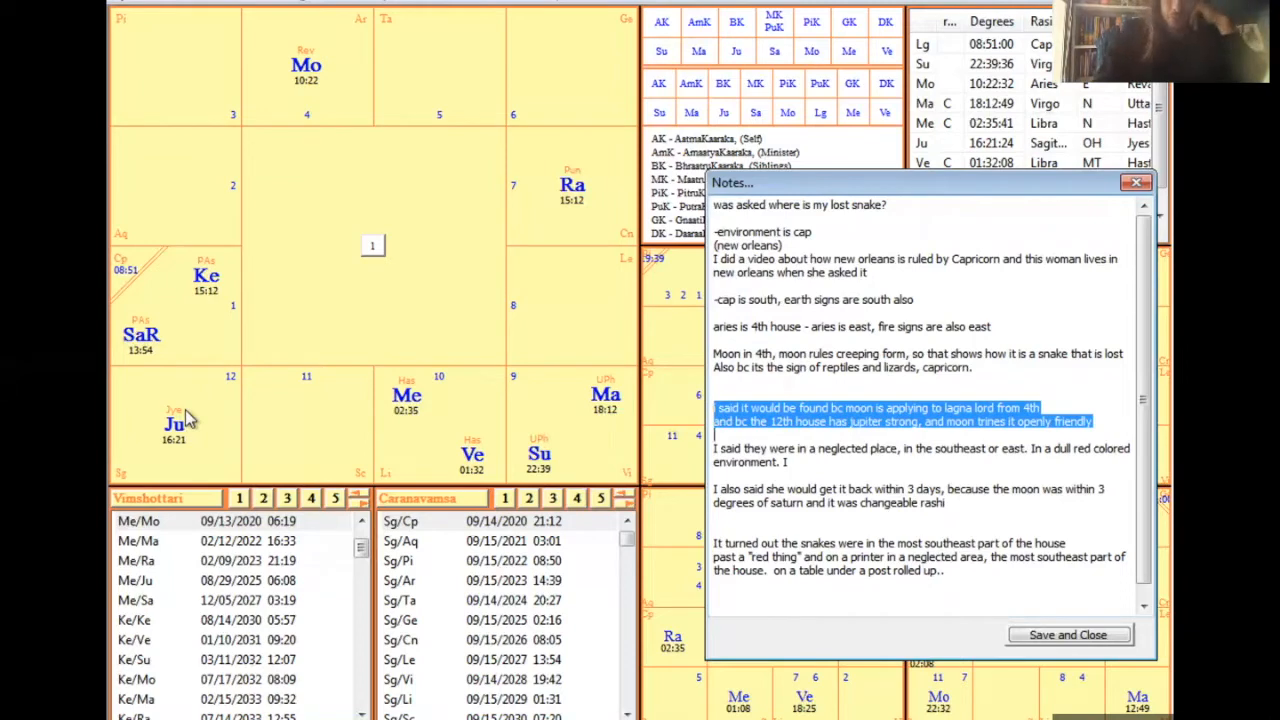
mouse_move(170, 450)
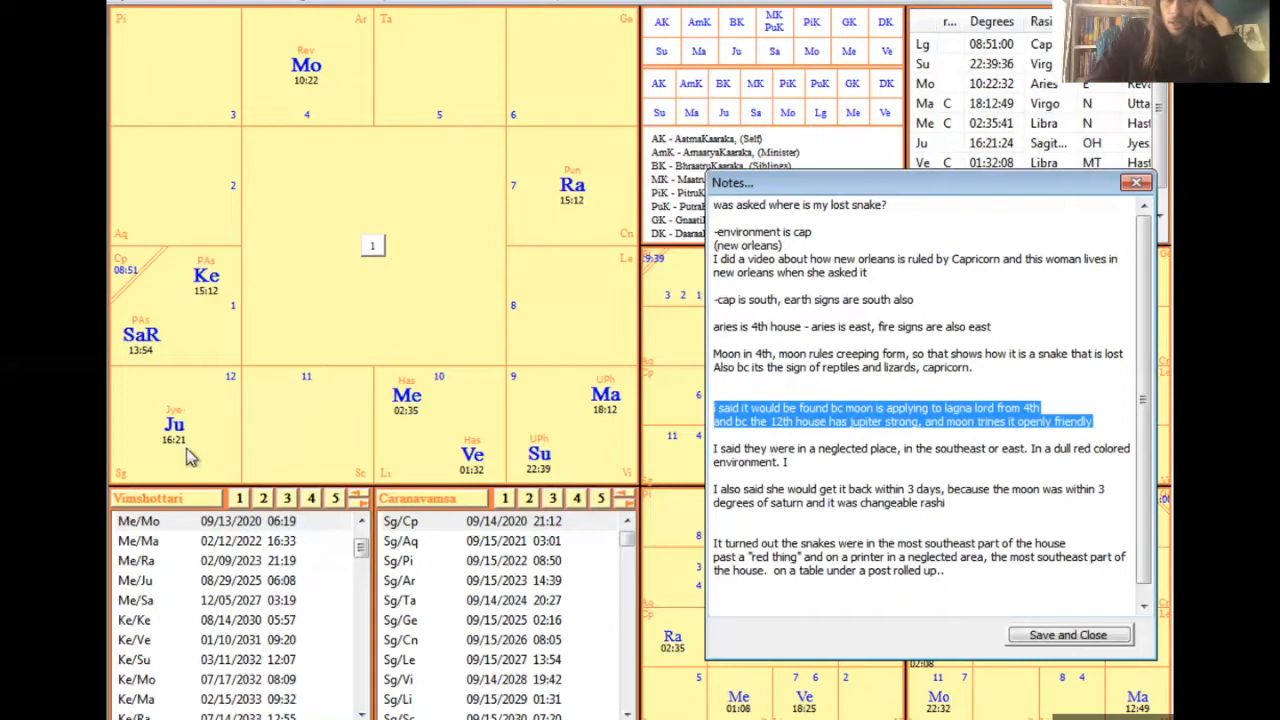
mouse_move(410, 87)
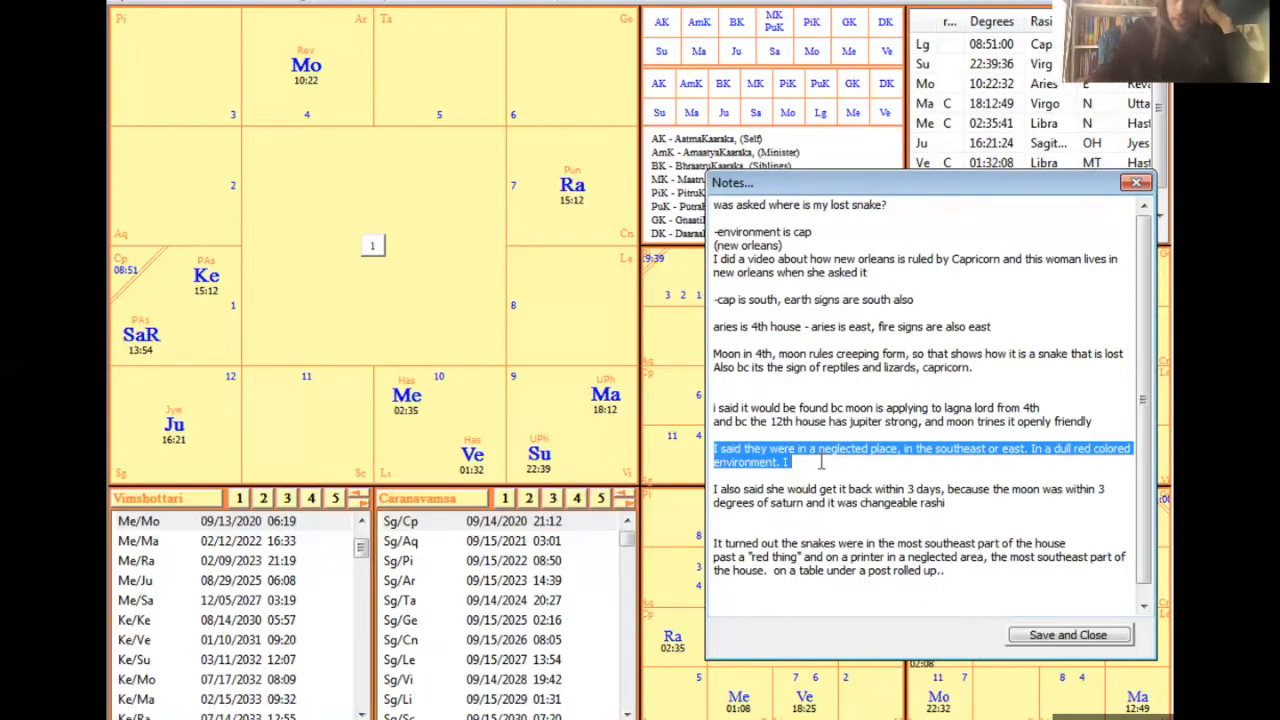
mouse_move(155, 358)
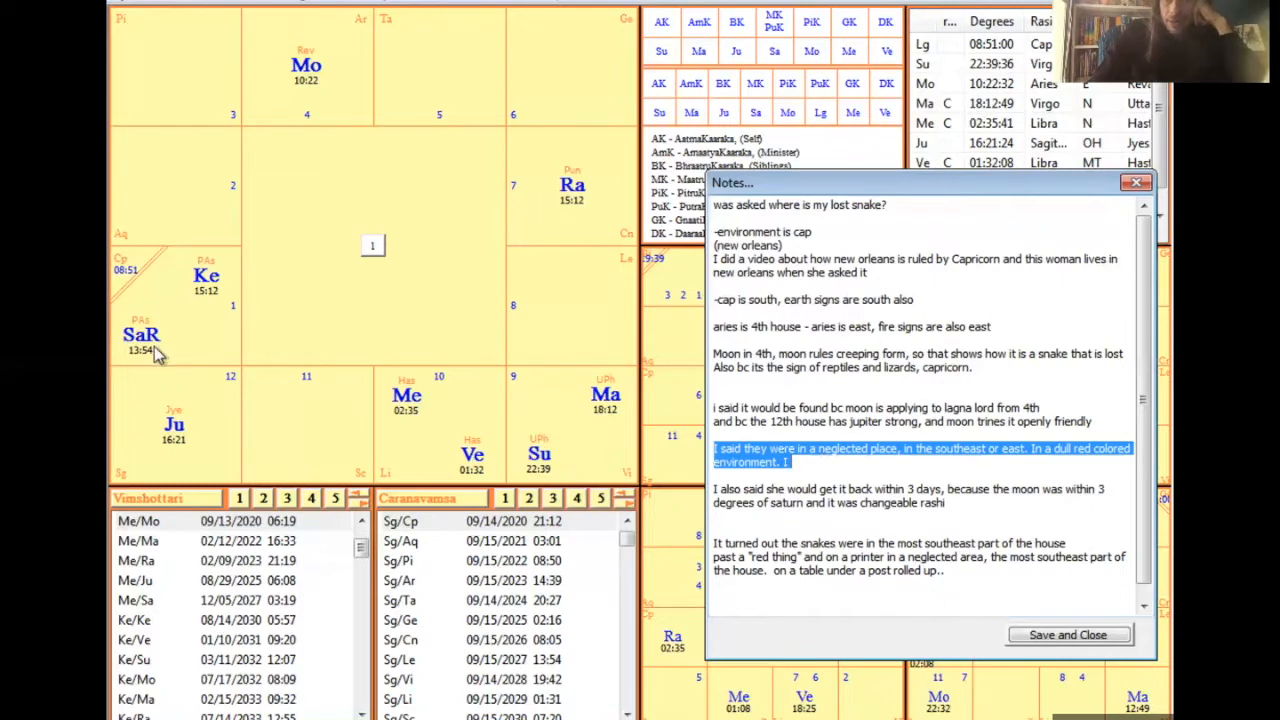
mouse_move(125, 345)
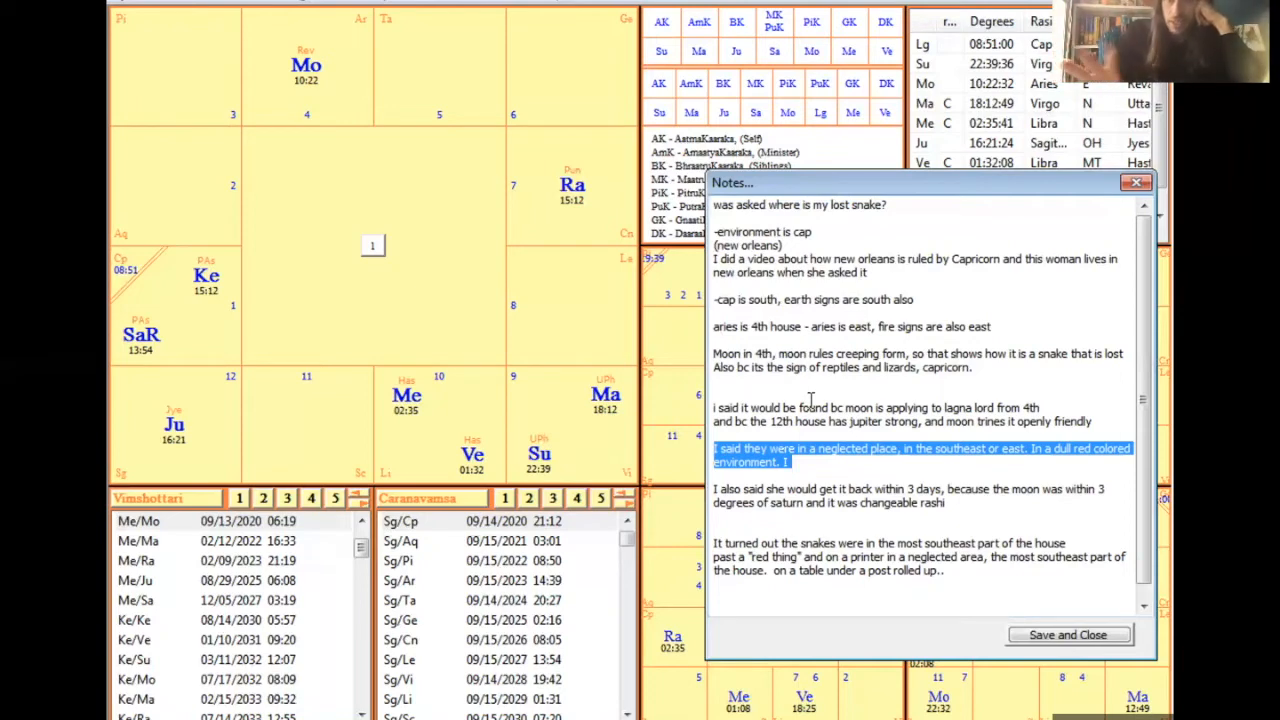
mouse_move(263, 125)
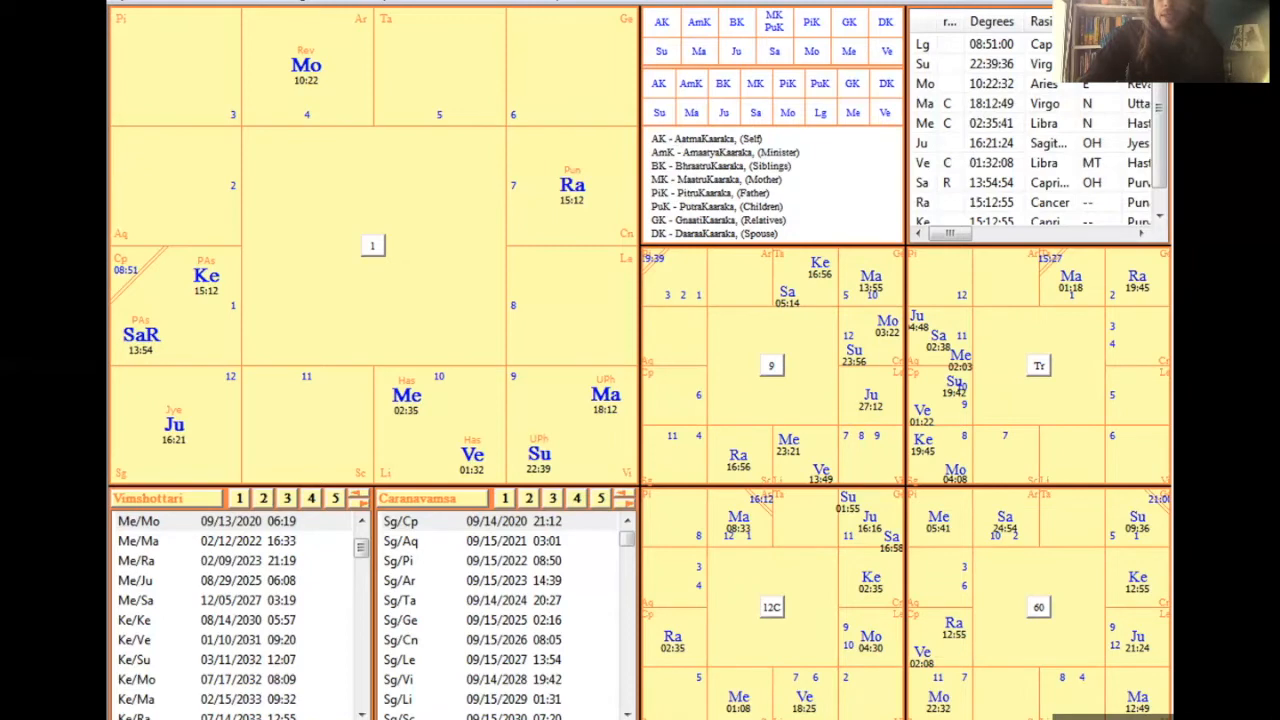
left_click(953, 209)
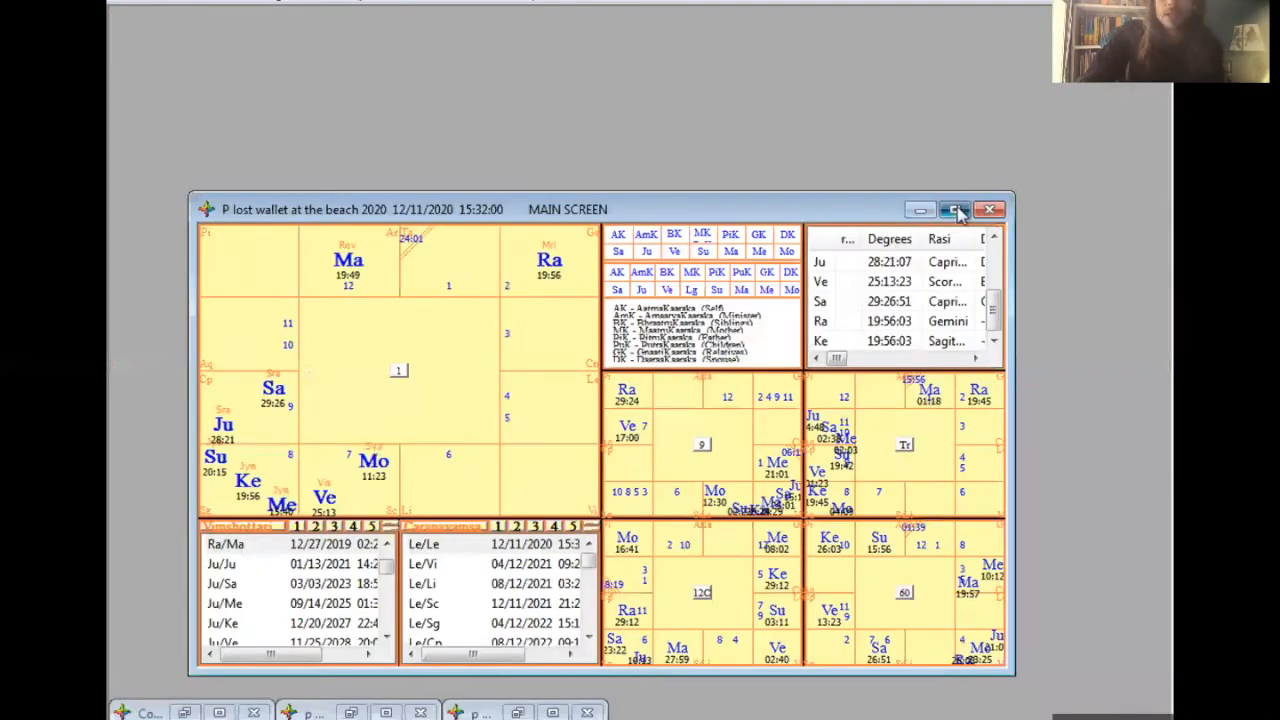
left_click(953, 209)
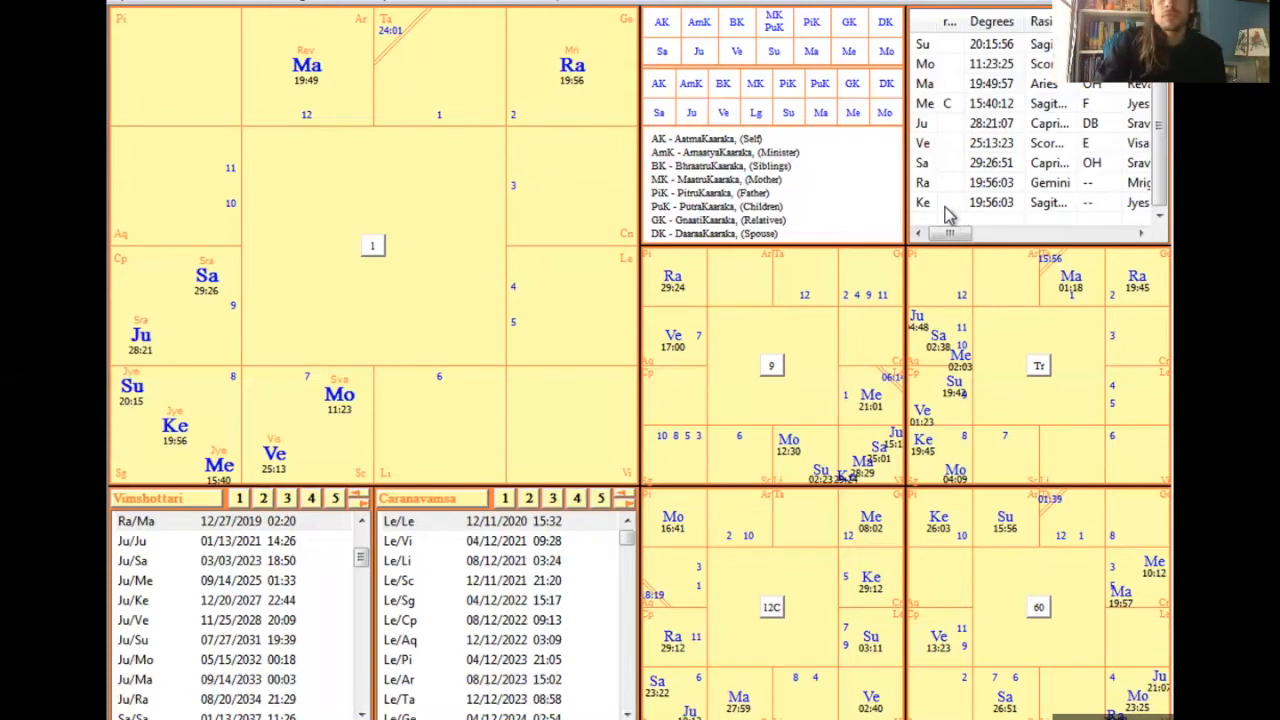
mouse_move(905, 238)
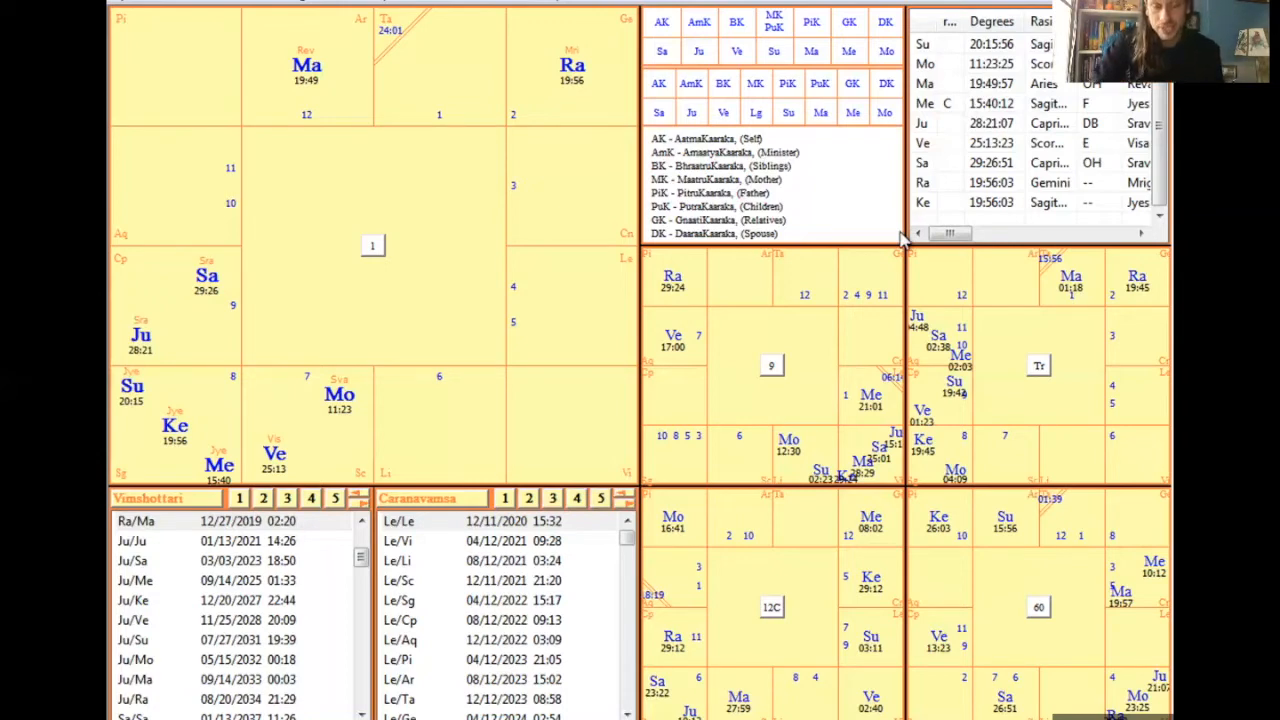
mouse_move(435, 305)
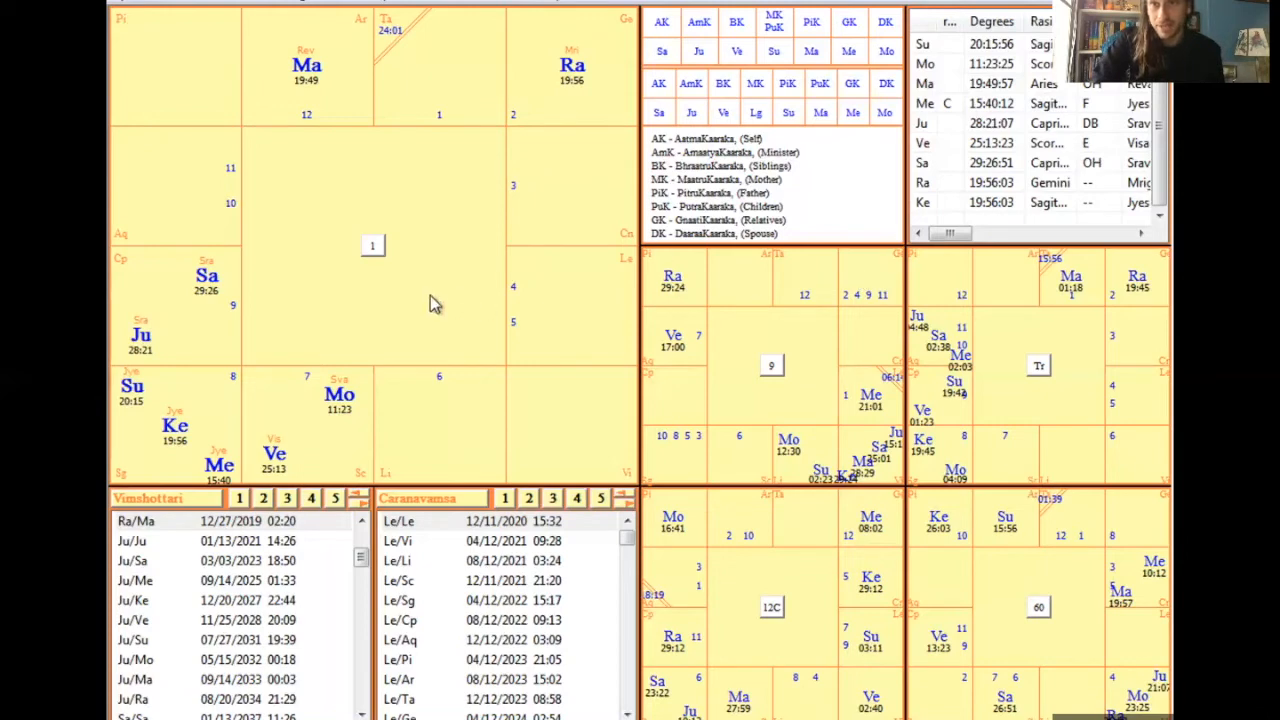
mouse_move(399, 275)
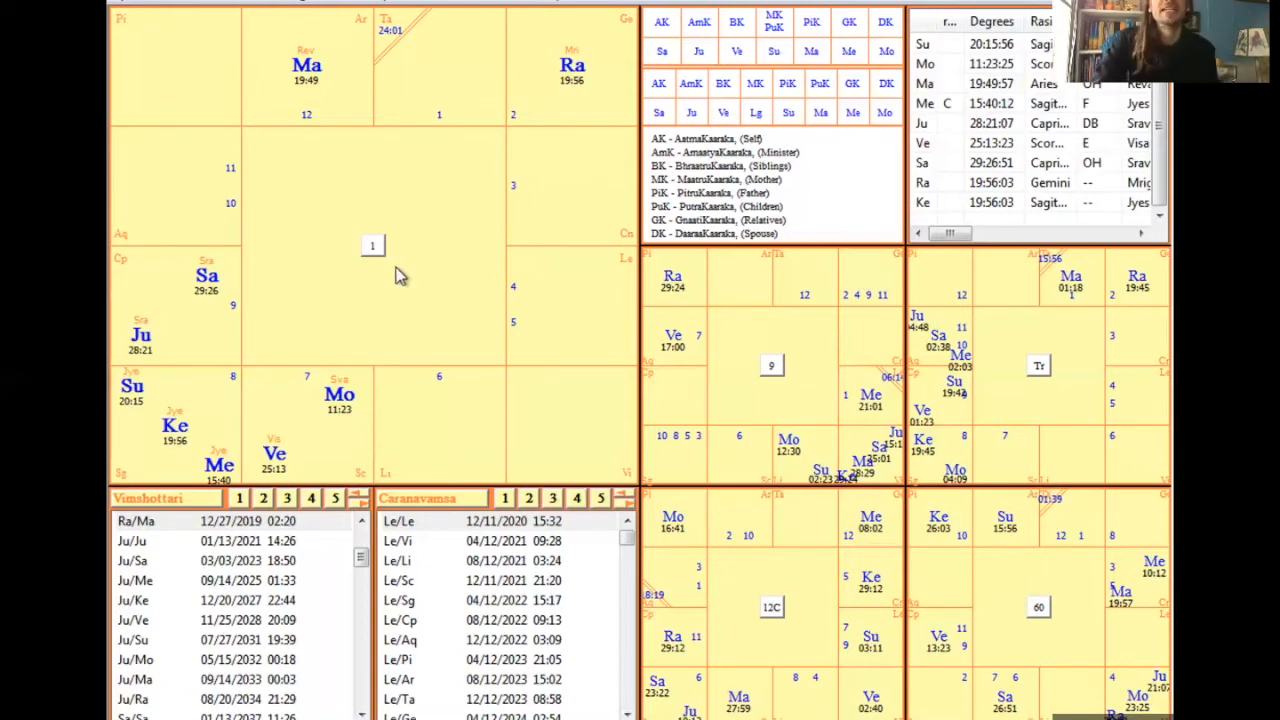
mouse_move(472, 166)
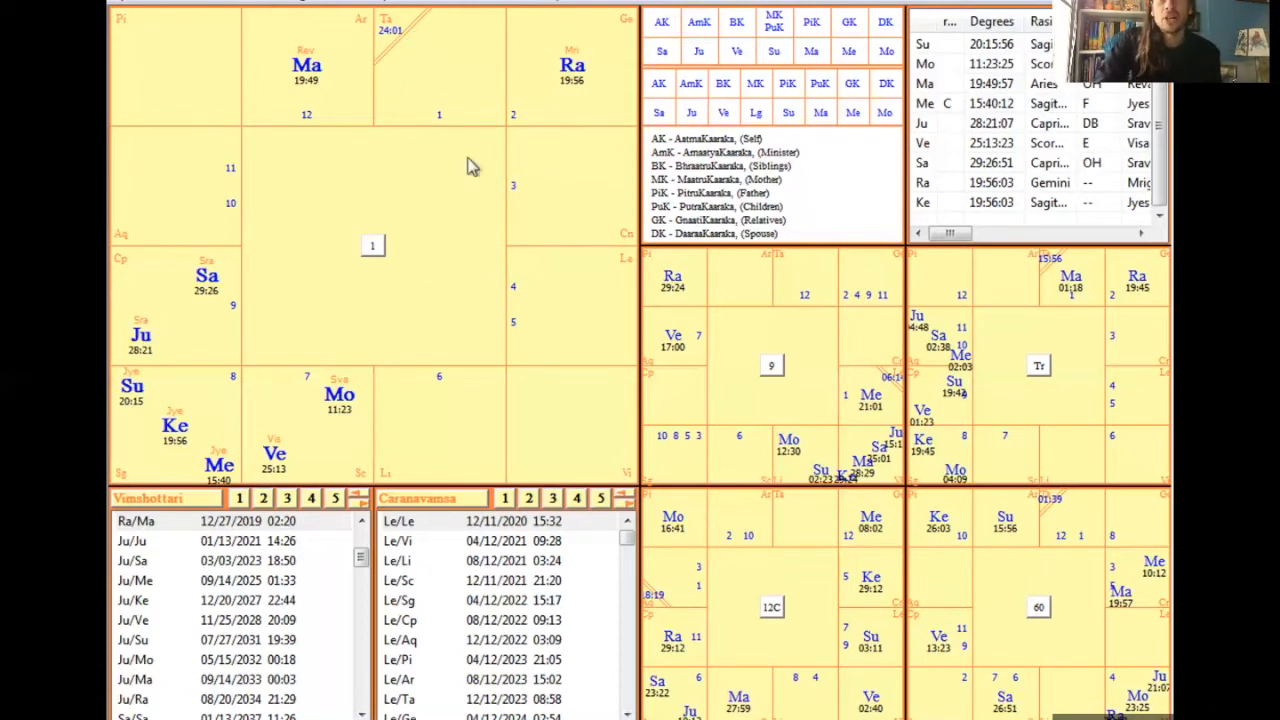
mouse_move(790, 214)
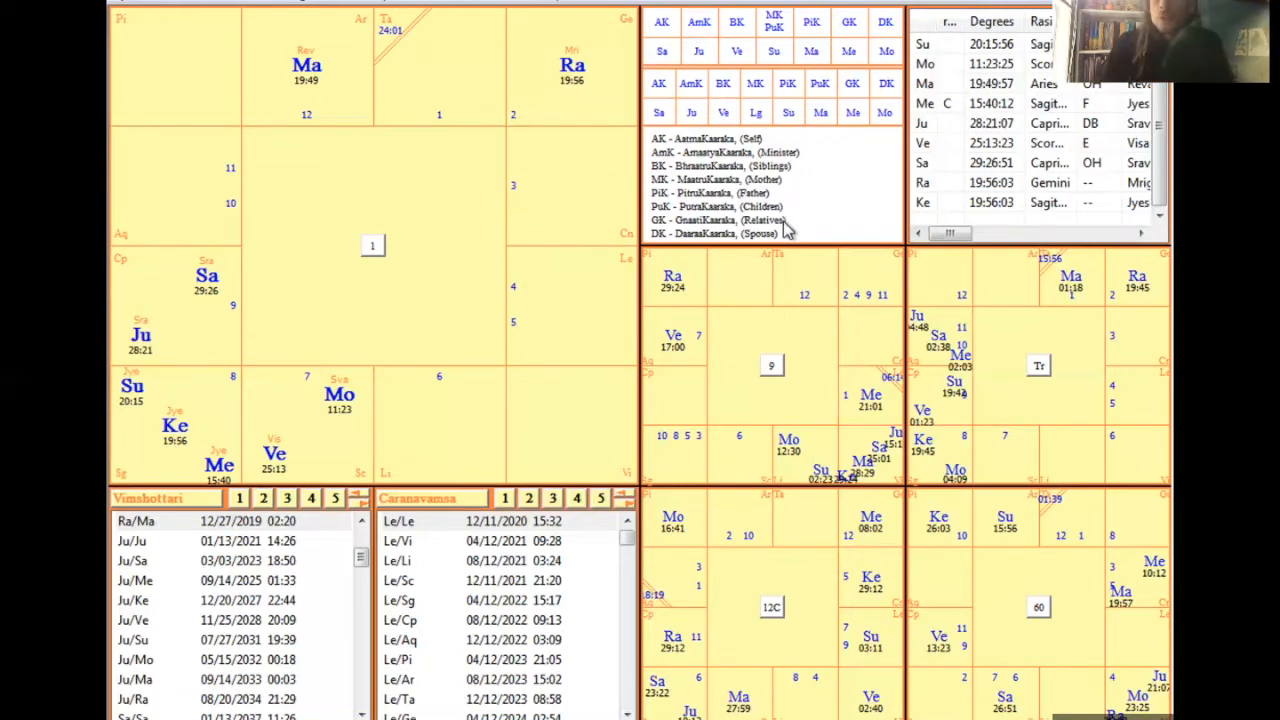
mouse_move(443, 408)
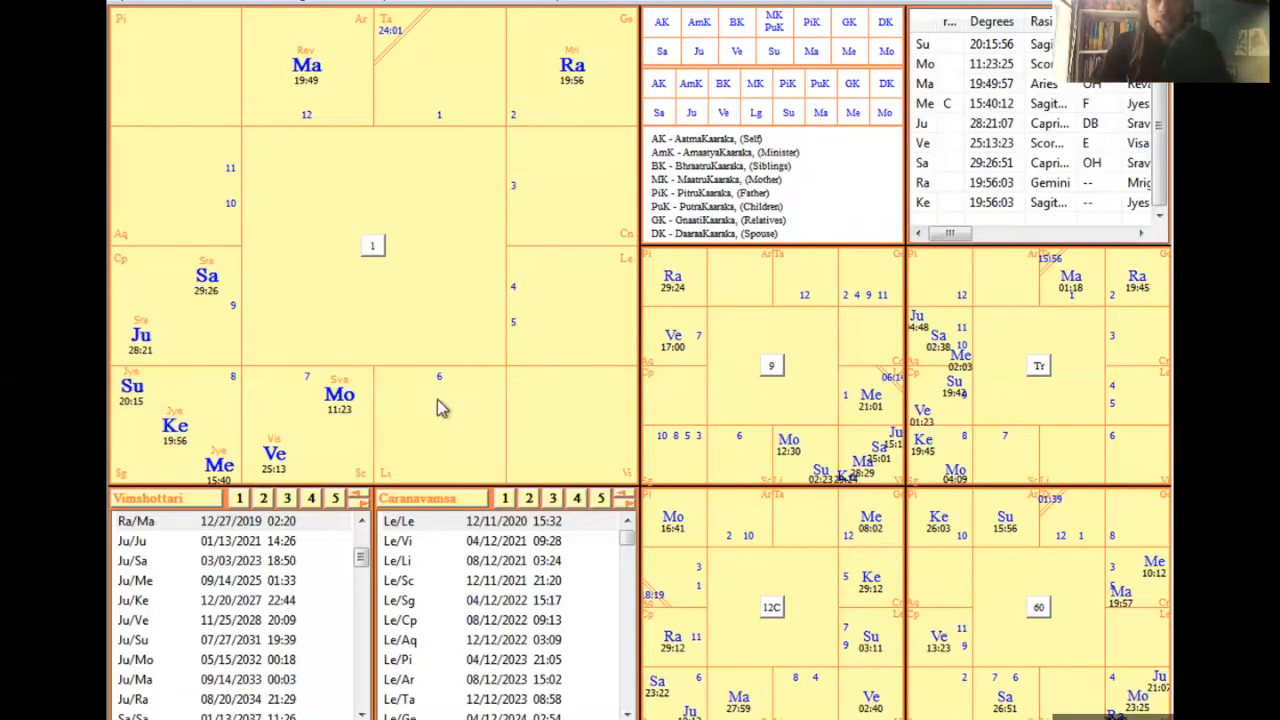
mouse_move(419, 62)
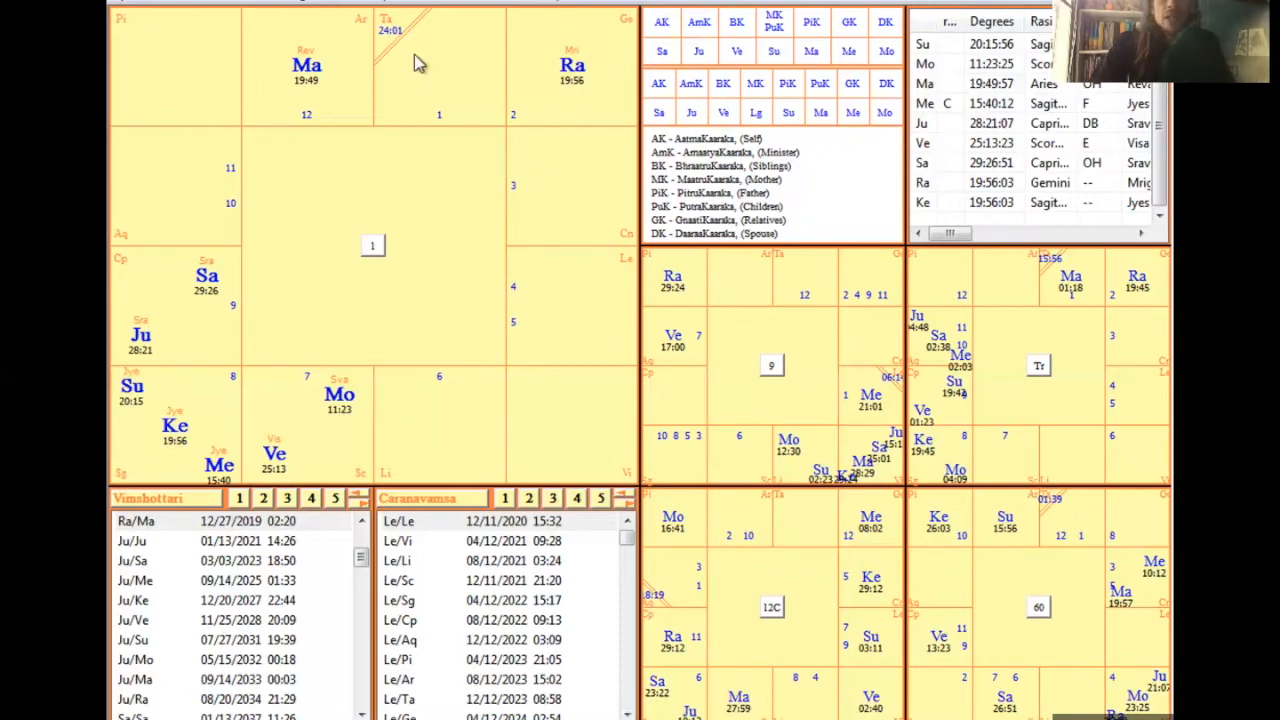
mouse_move(648, 132)
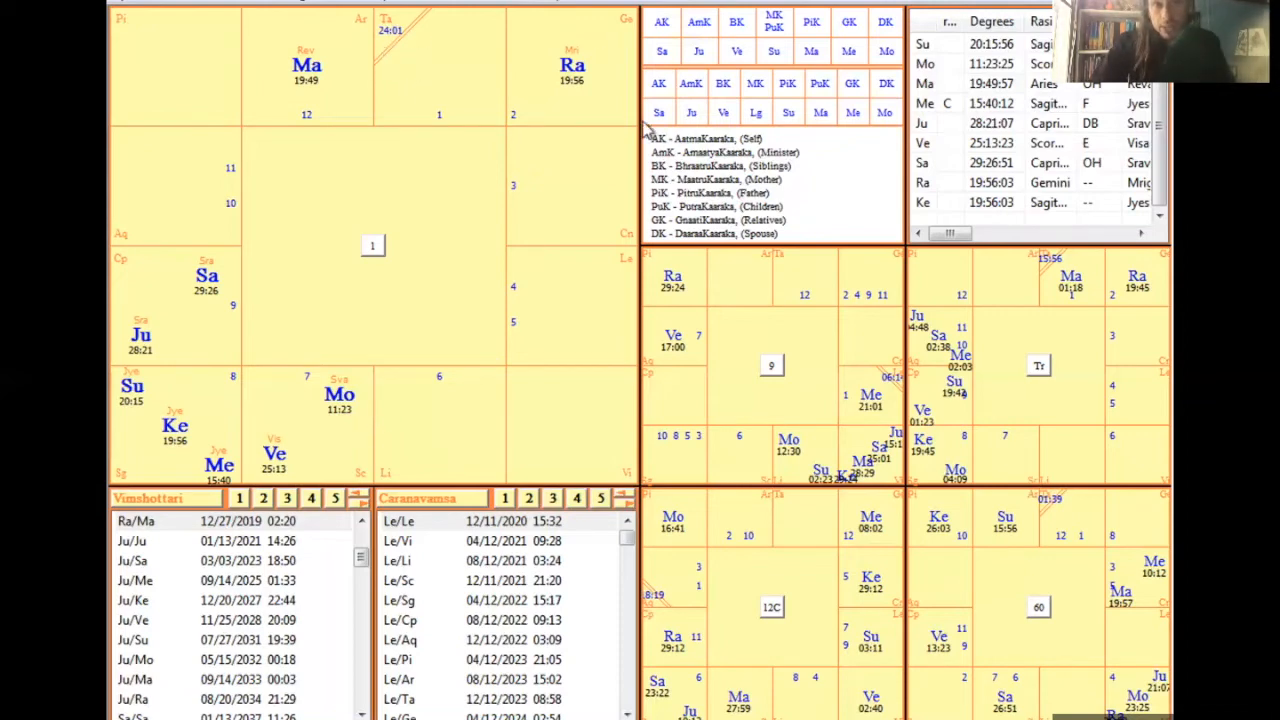
mouse_move(330, 440)
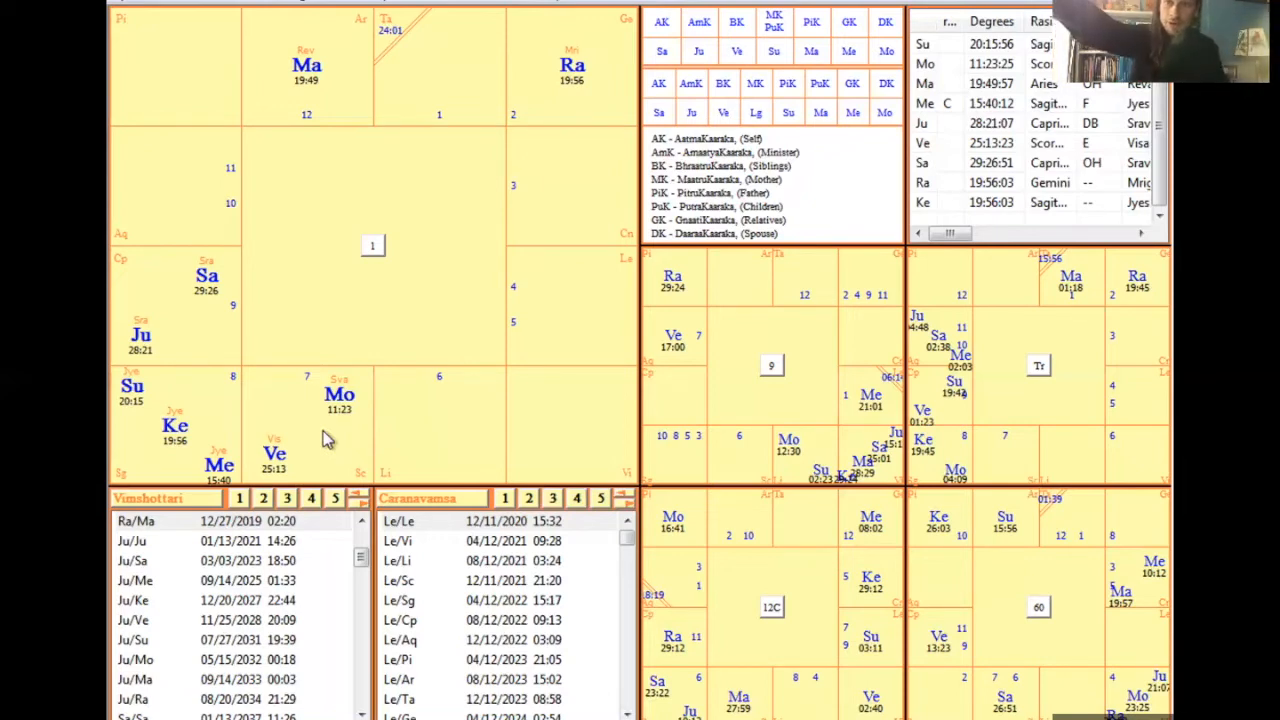
mouse_move(268, 493)
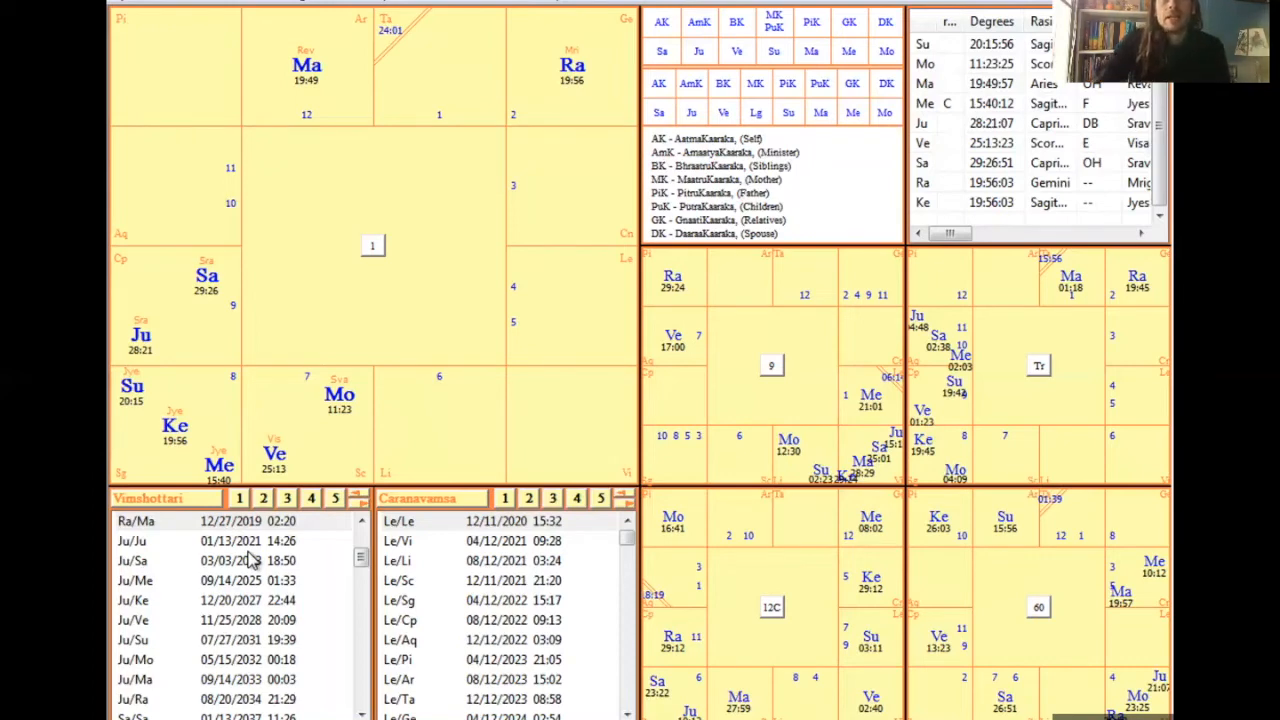
mouse_move(295, 460)
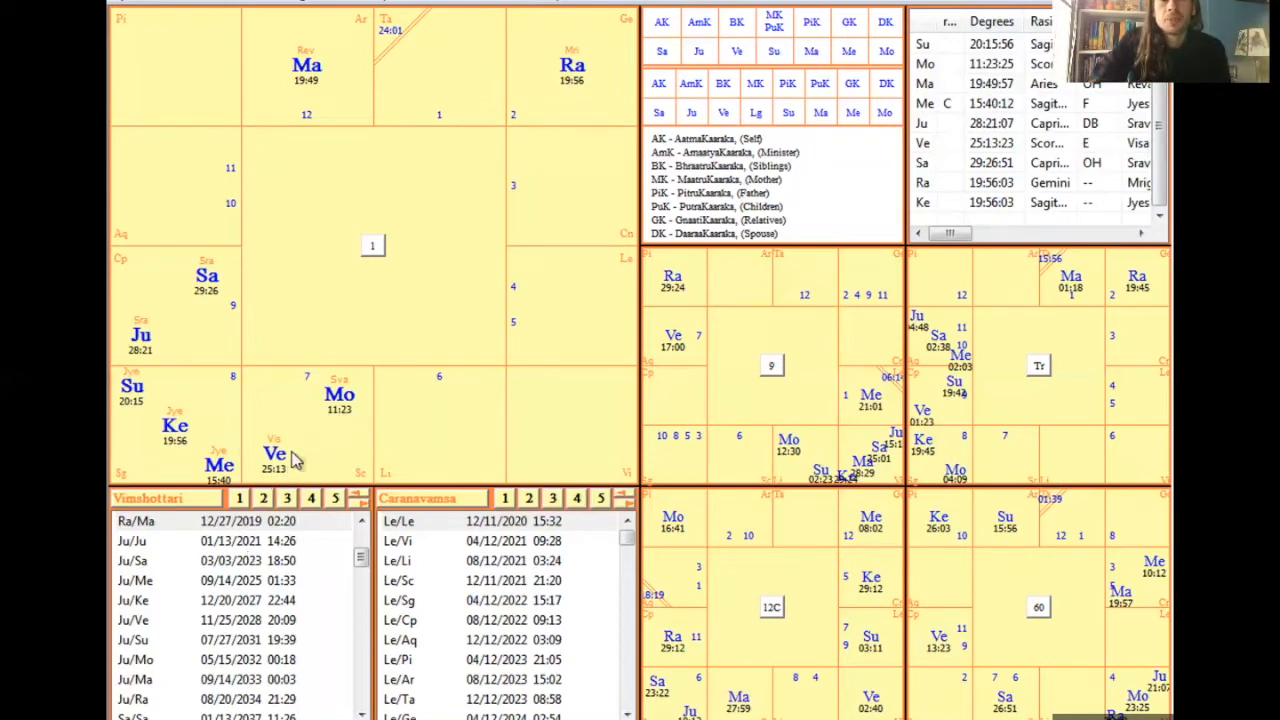
mouse_move(298, 455)
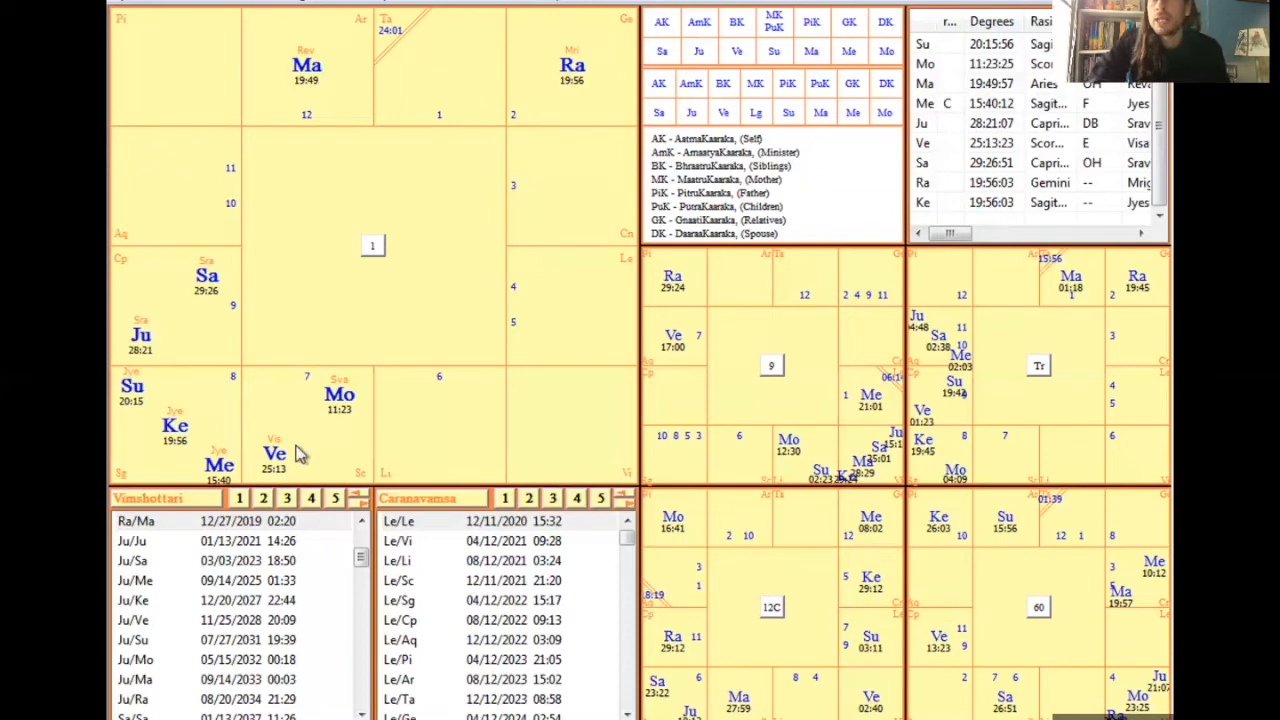
mouse_move(560, 337)
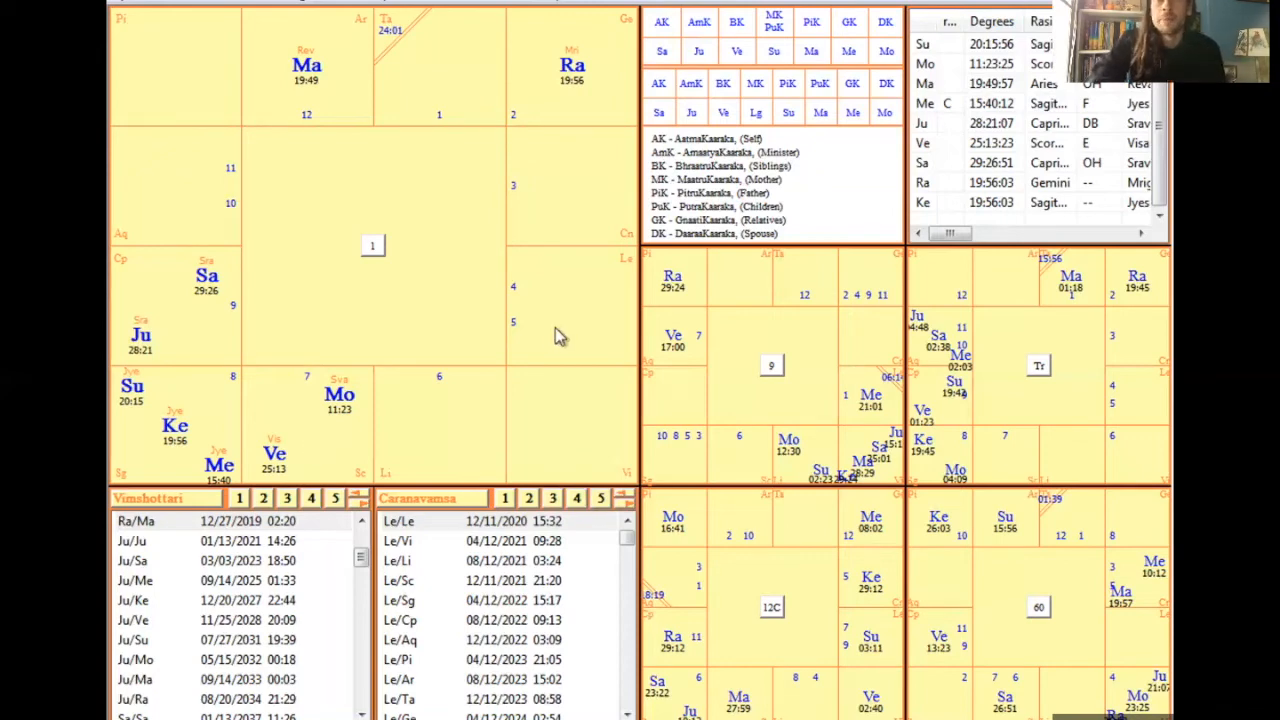
mouse_move(793, 203)
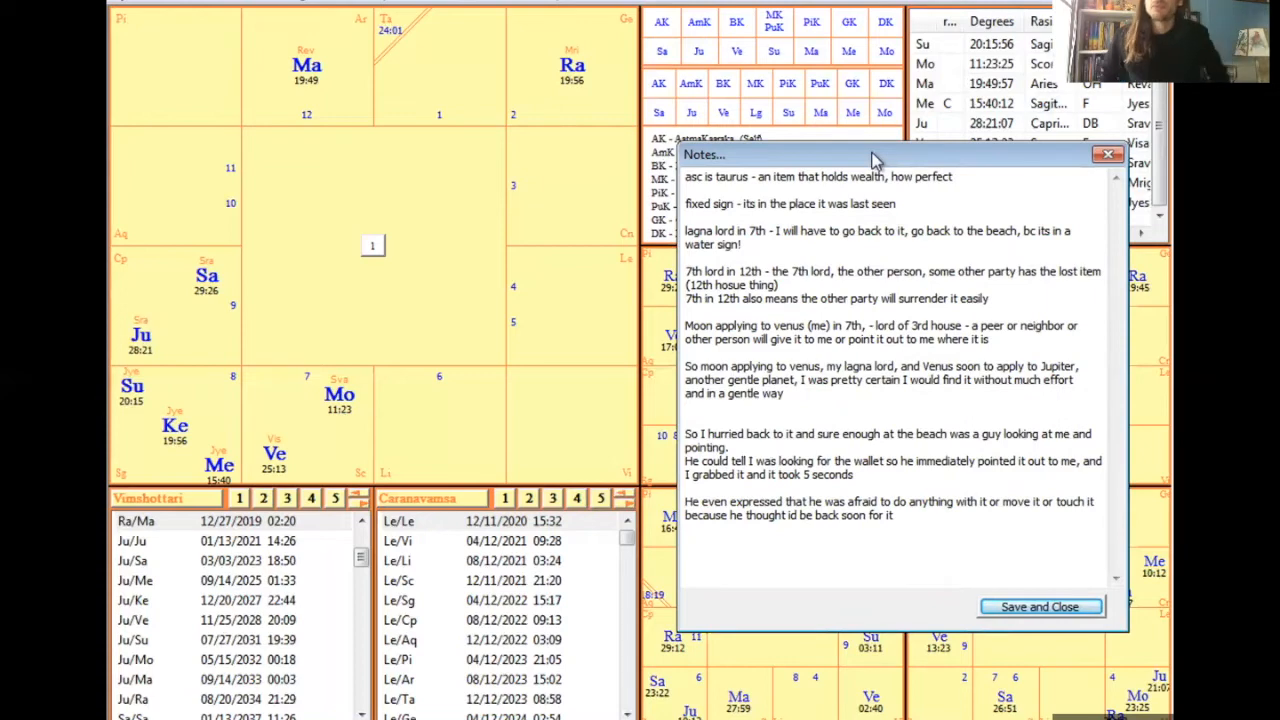
mouse_move(322, 427)
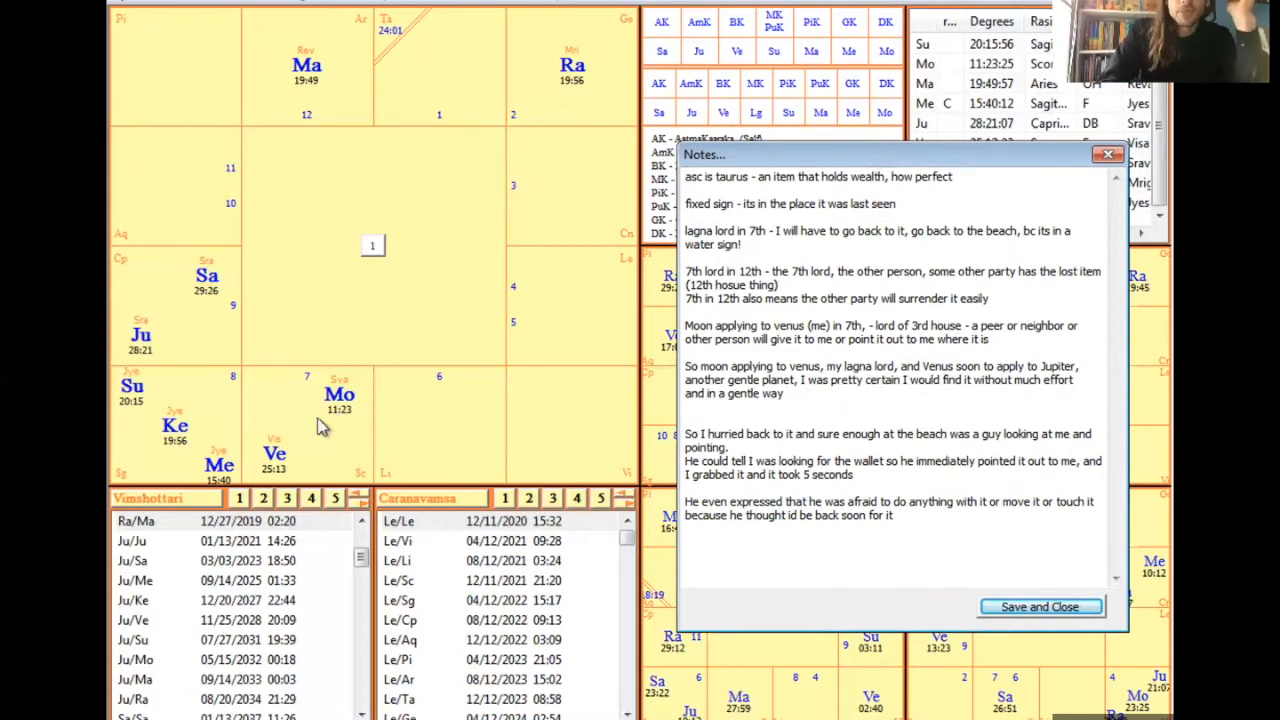
mouse_move(130, 340)
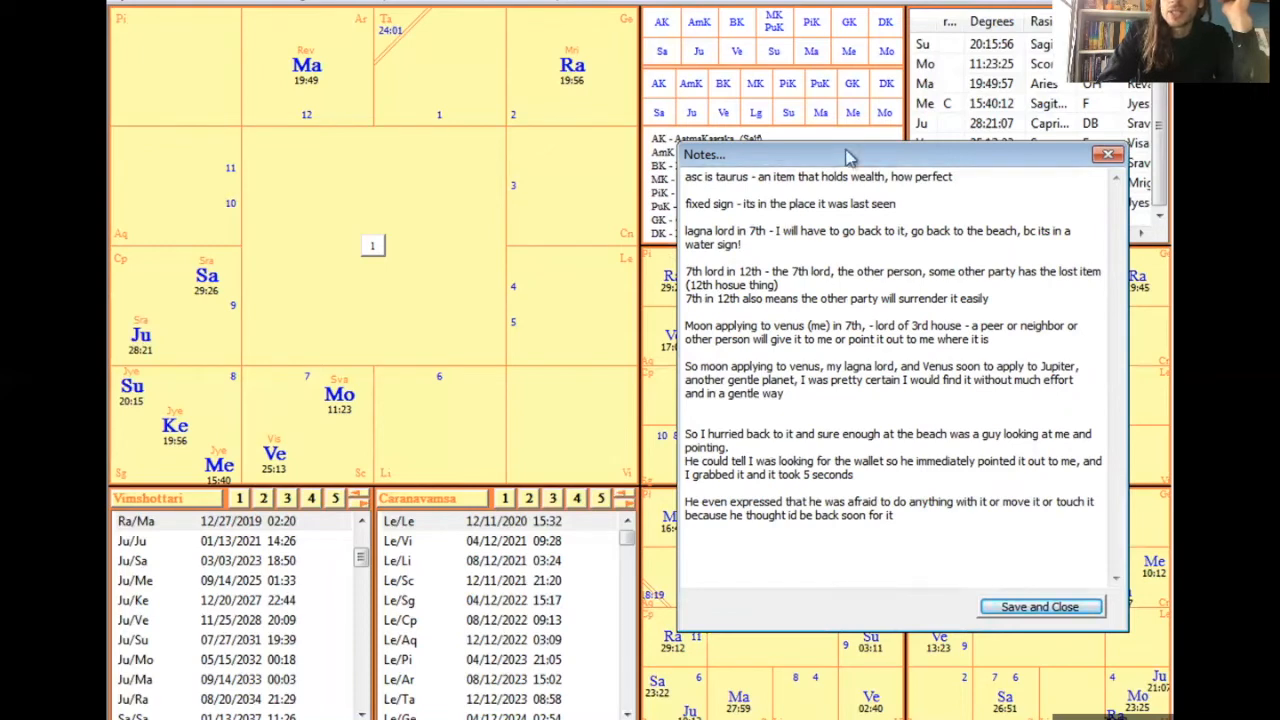
Step: Drag the Notes window down-right, then back toward the screen centre
left_click_drag(847, 154, 970, 358)
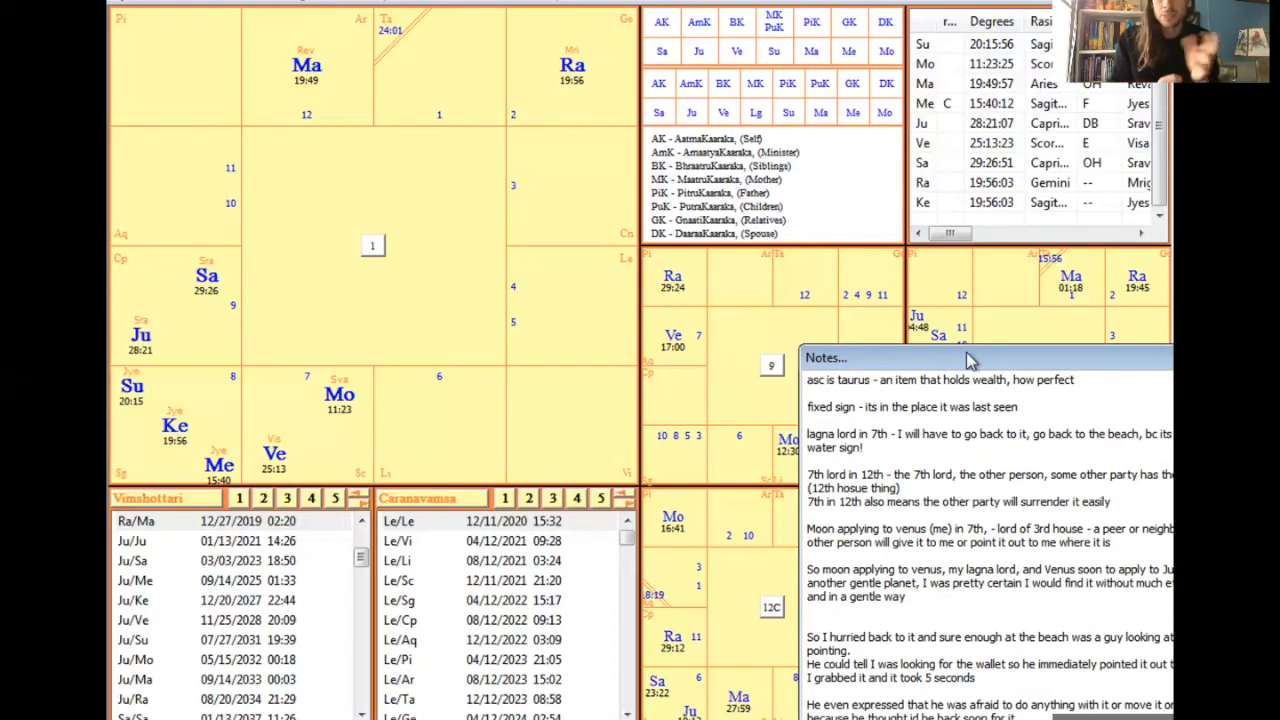
left_click_drag(970, 358, 855, 293)
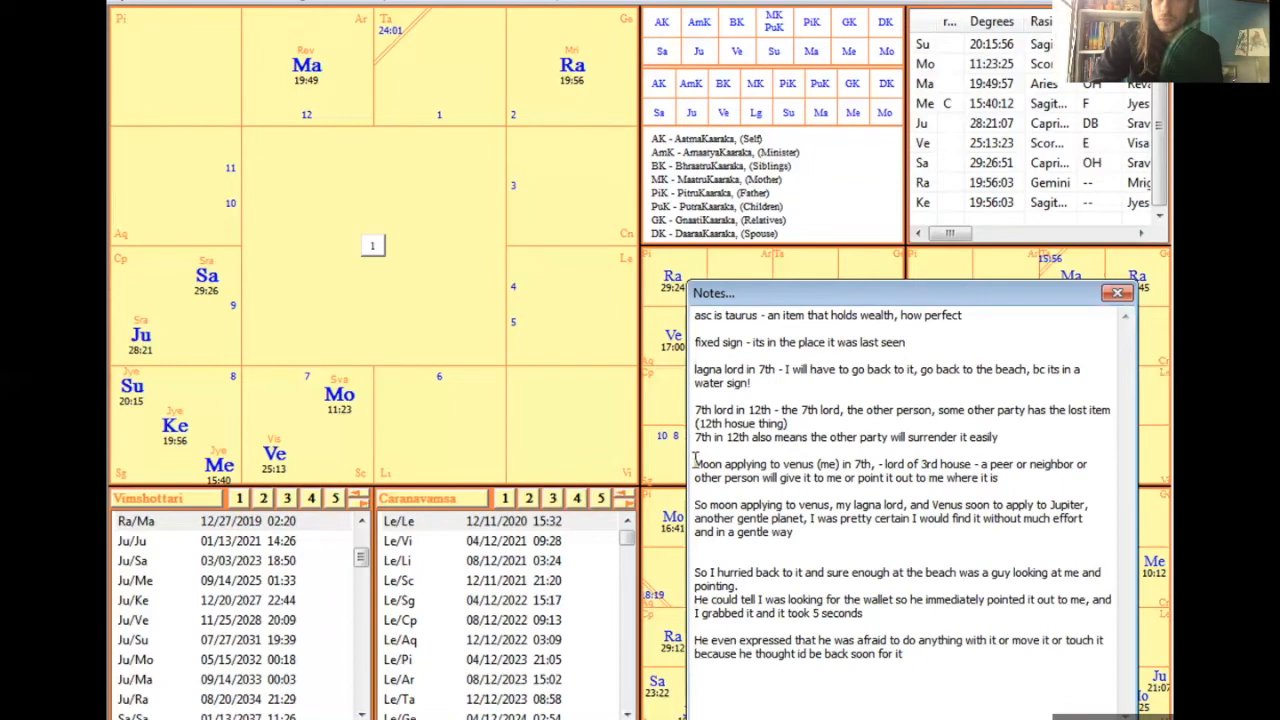
Step: Highlight the closing paragraphs about the man at the beach finding the wallet
left_click_drag(694, 464, 998, 478)
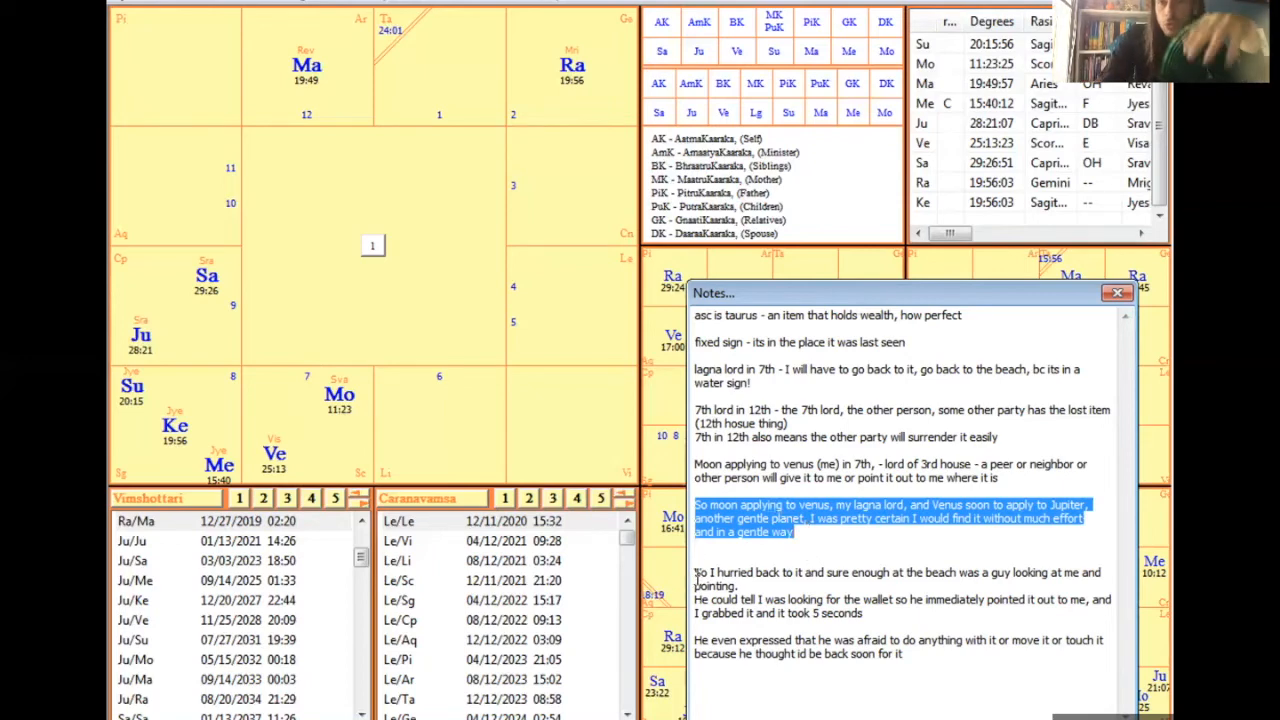
left_click(699, 573)
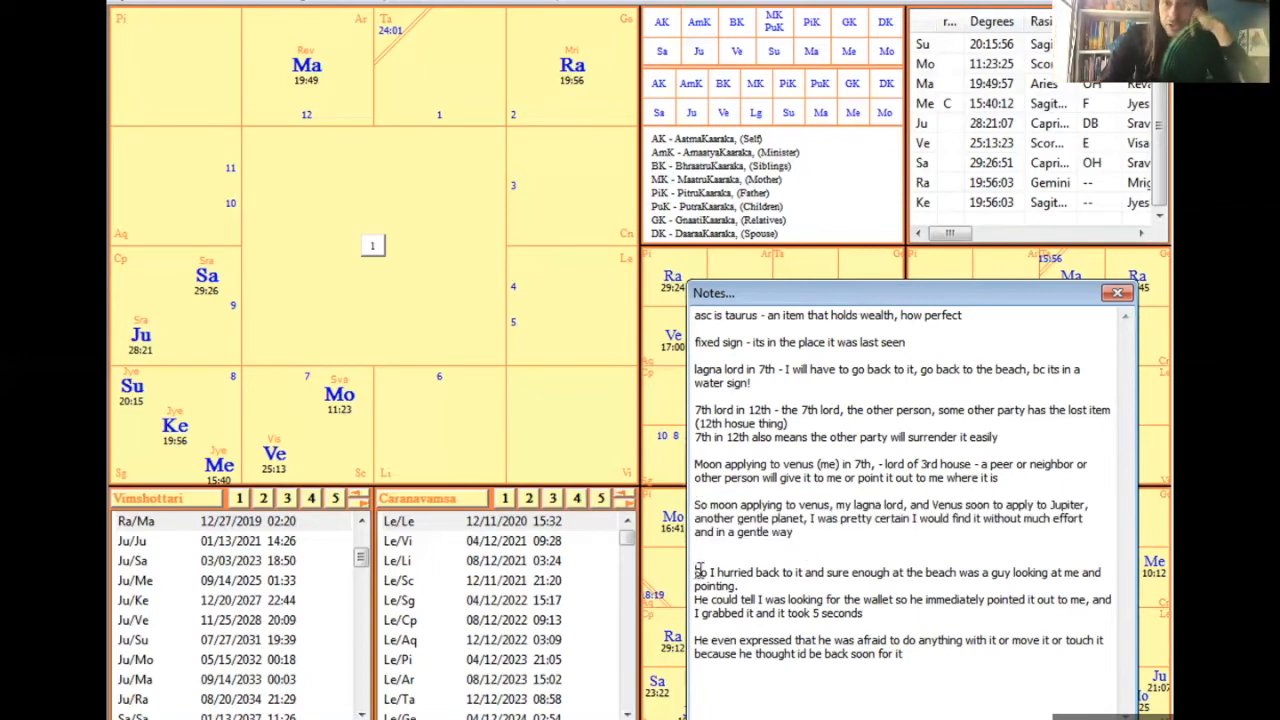
left_click_drag(695, 572, 900, 654)
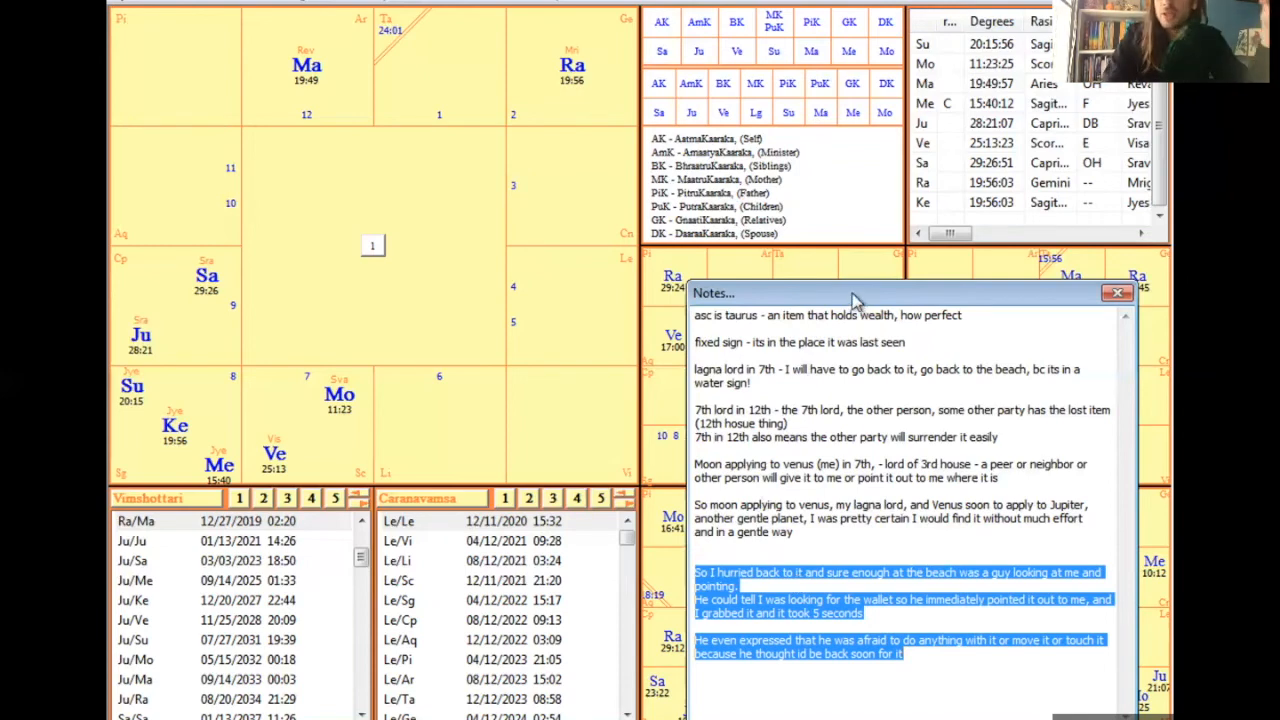
Step: Shift the lost-wallet Notes up-left, then save and close them
left_click_drag(855, 300, 805, 268)
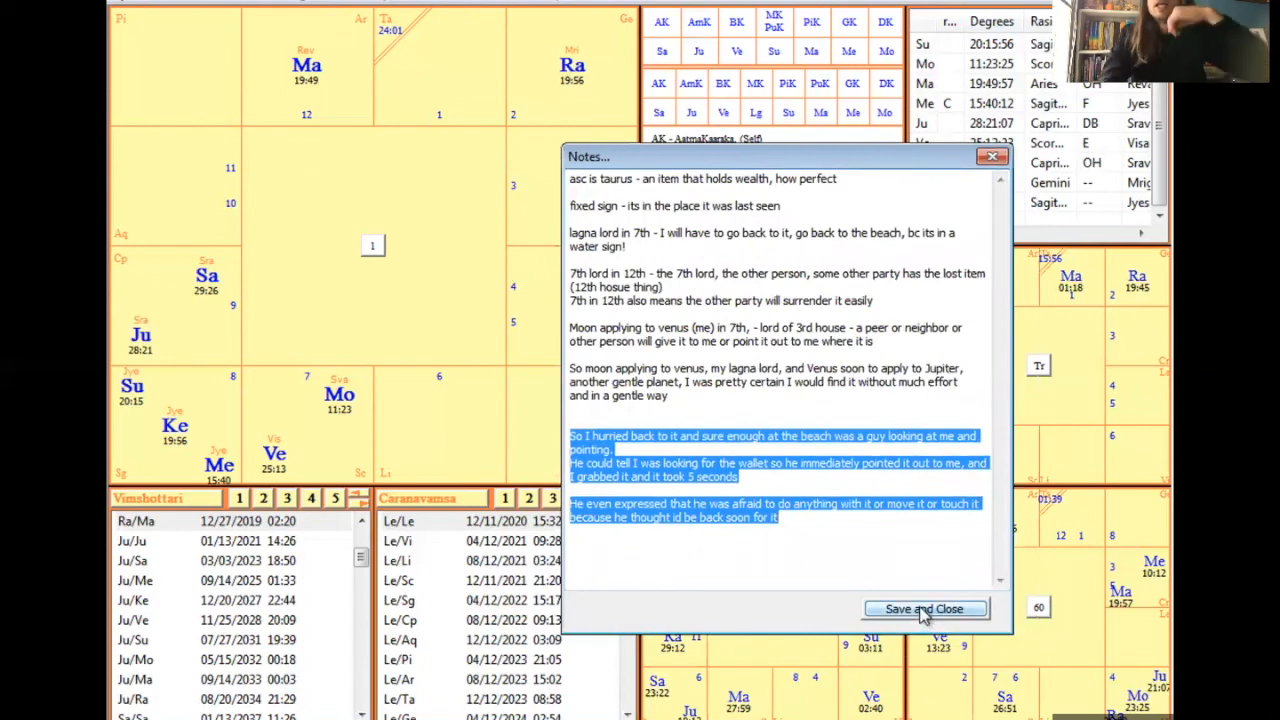
left_click(924, 609)
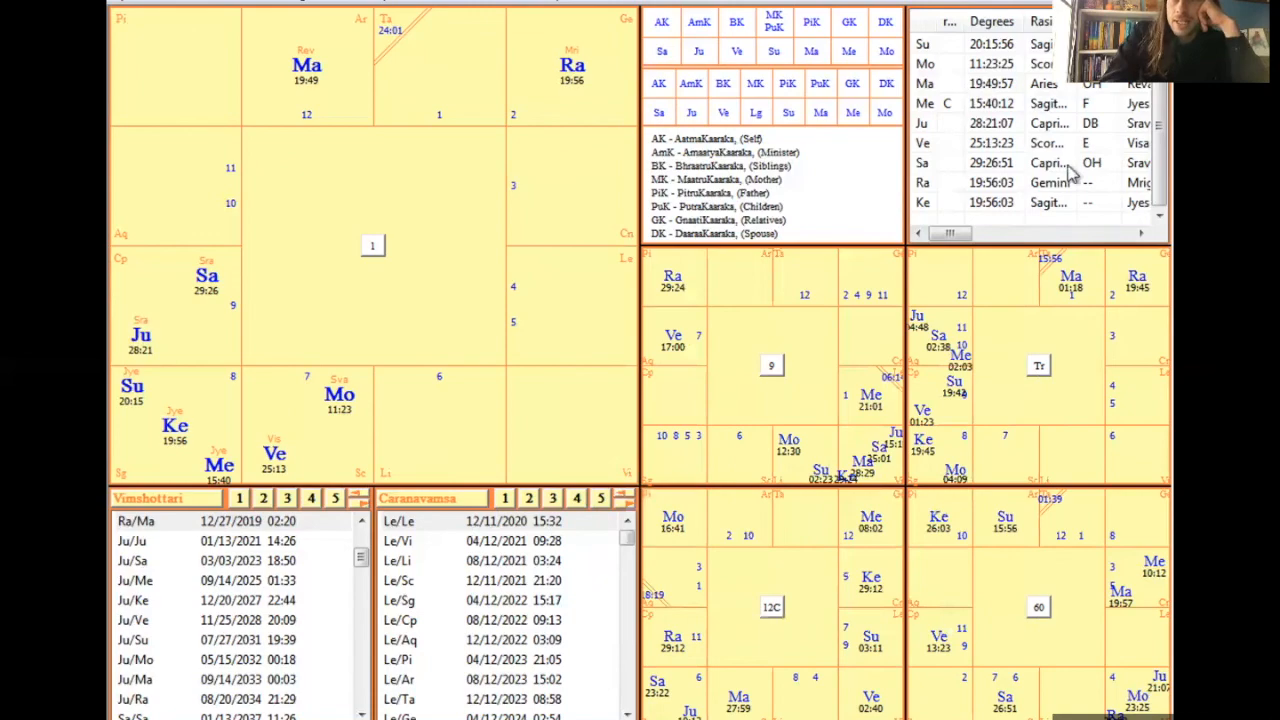
mouse_move(815, 342)
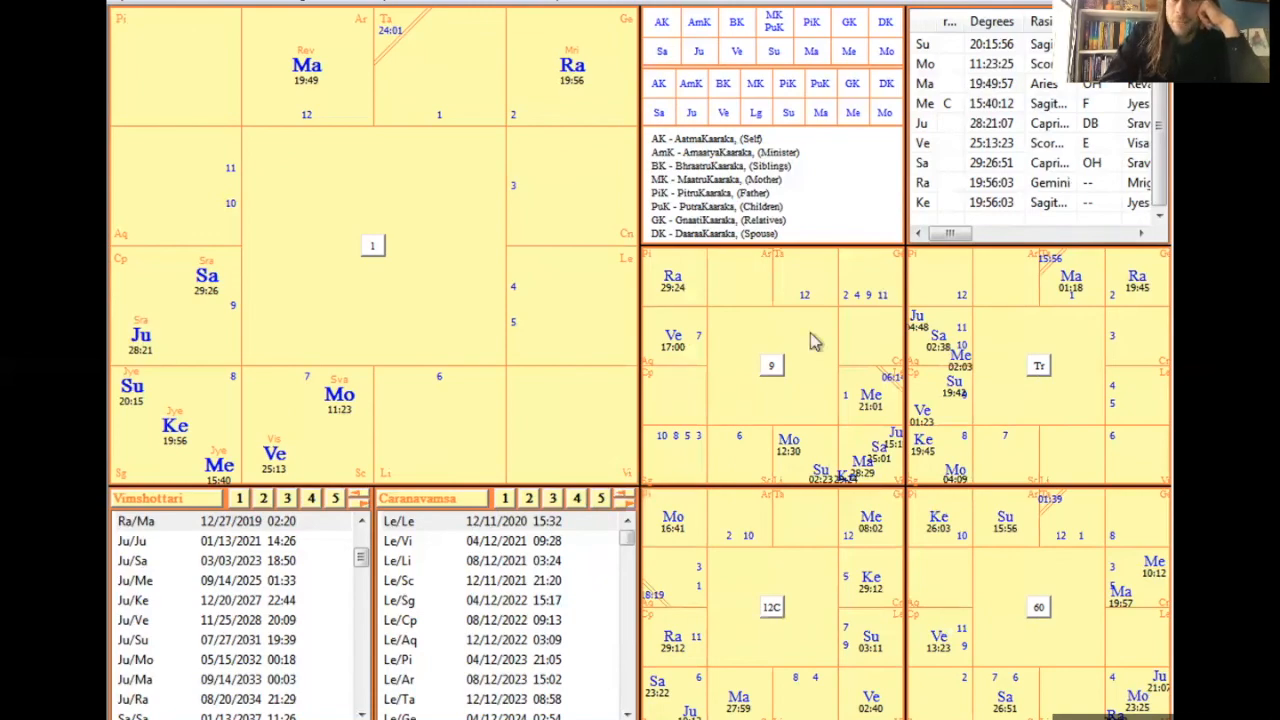